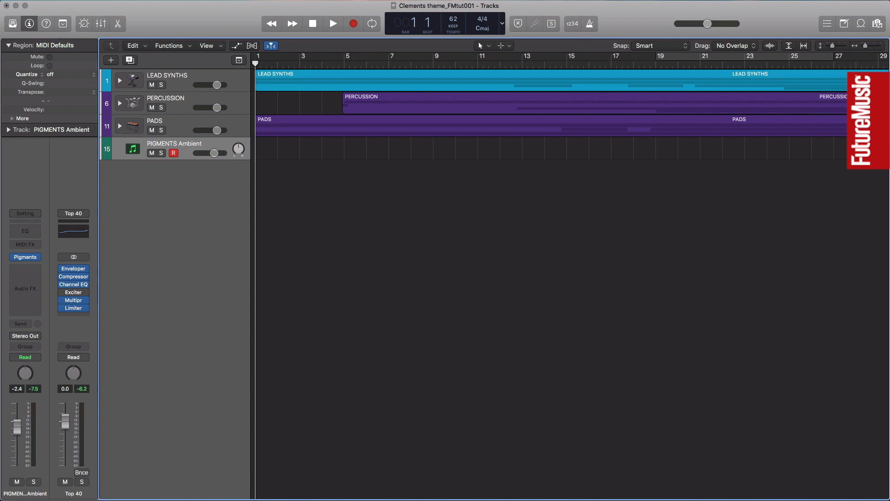
pyautogui.moveTo(421, 123)
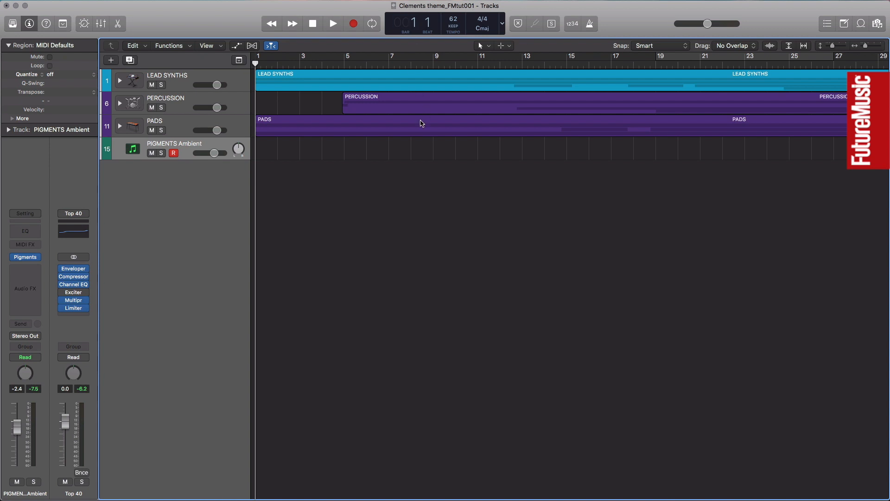
pyautogui.moveTo(392, 236)
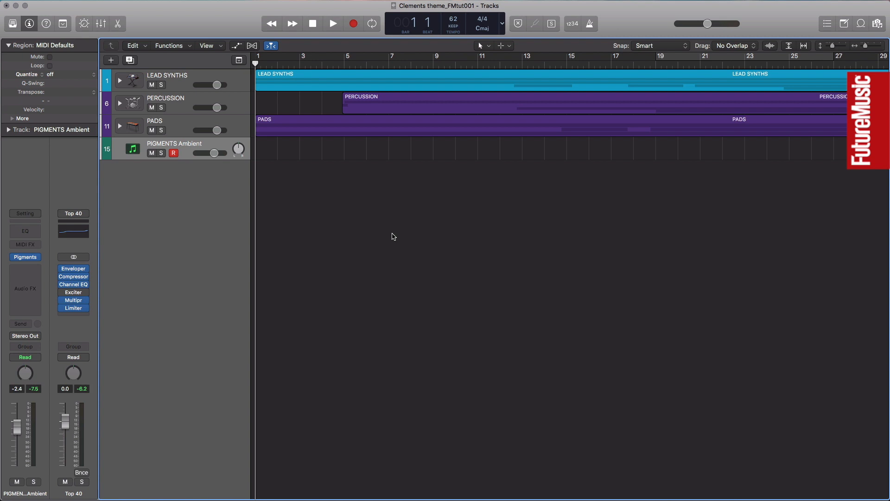
# - Start playback of the Clements theme project from bar 1
pyautogui.click(332, 23)
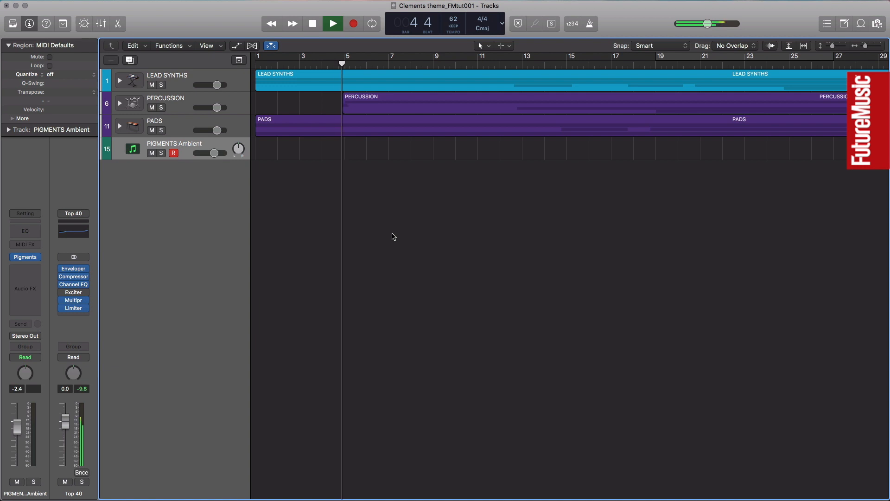
# - Stop playback, peek inside the PERCUSSION stack, and select the PIGMENTS Ambient track
pyautogui.click(331, 23)
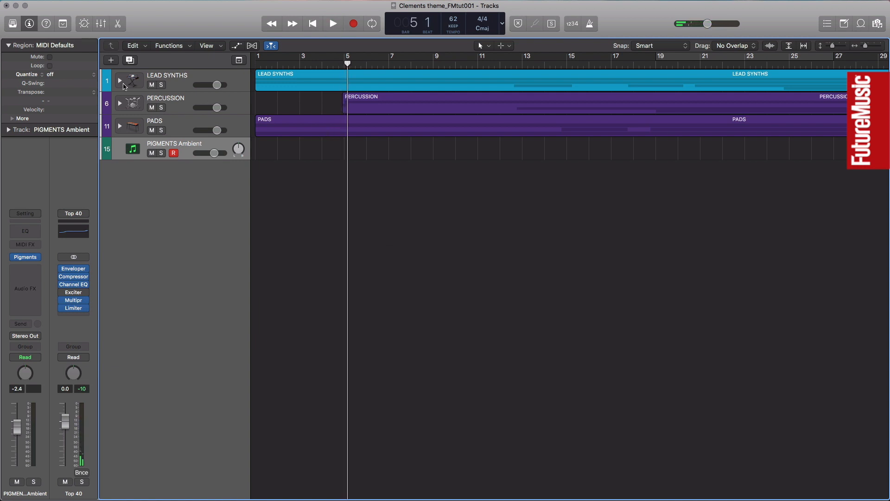
pyautogui.click(120, 80)
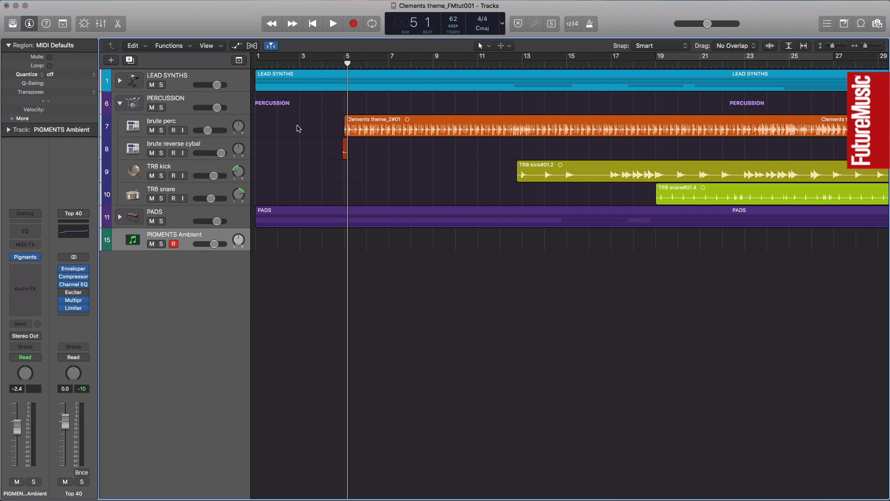
pyautogui.click(120, 104)
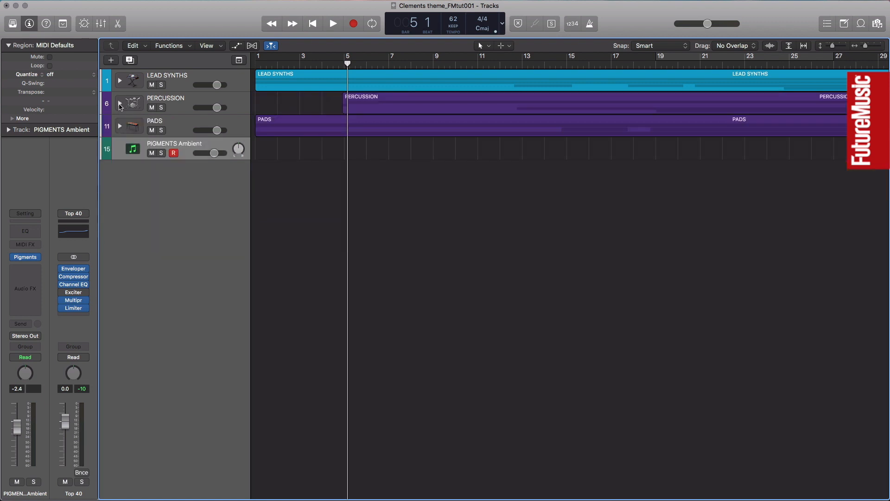
pyautogui.click(120, 127)
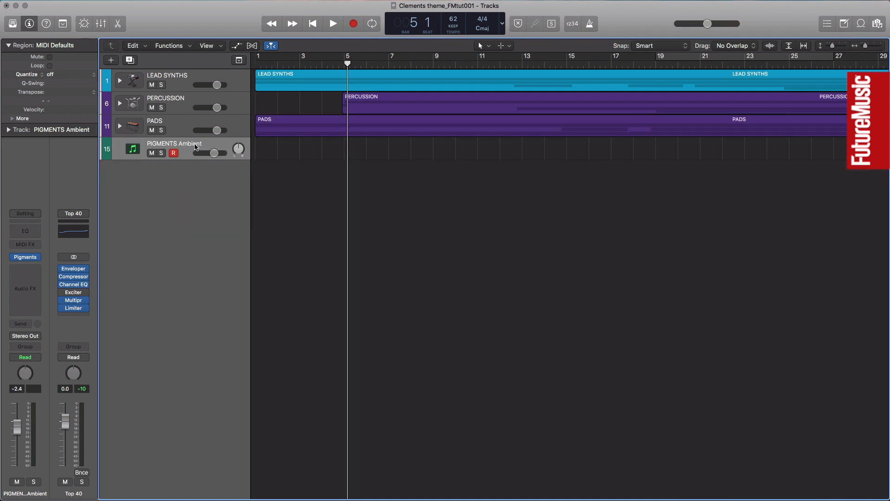
pyautogui.moveTo(175, 143)
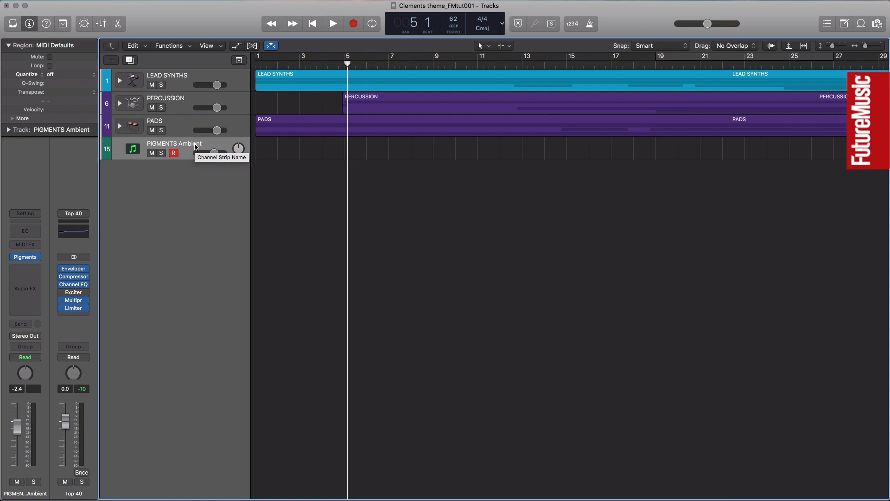
pyautogui.moveTo(310, 144)
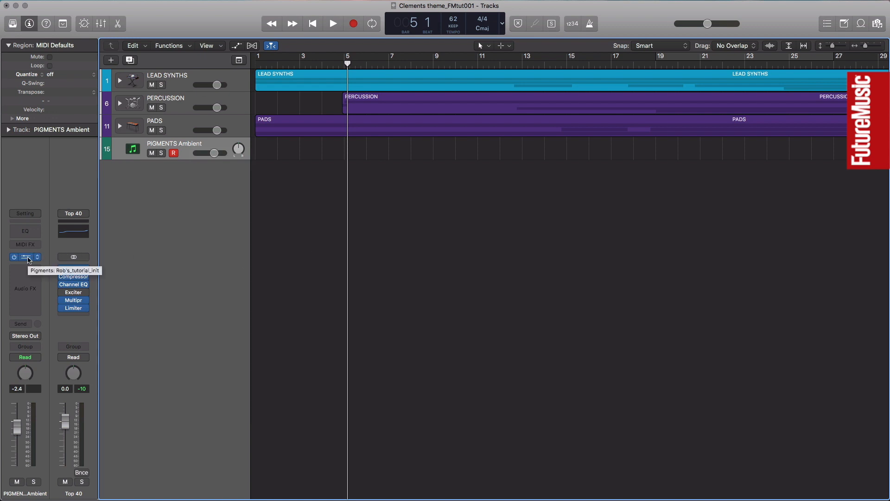
# - Open the Pigments instrument window and drop down Engine 1's type chooser
pyautogui.click(25, 257)
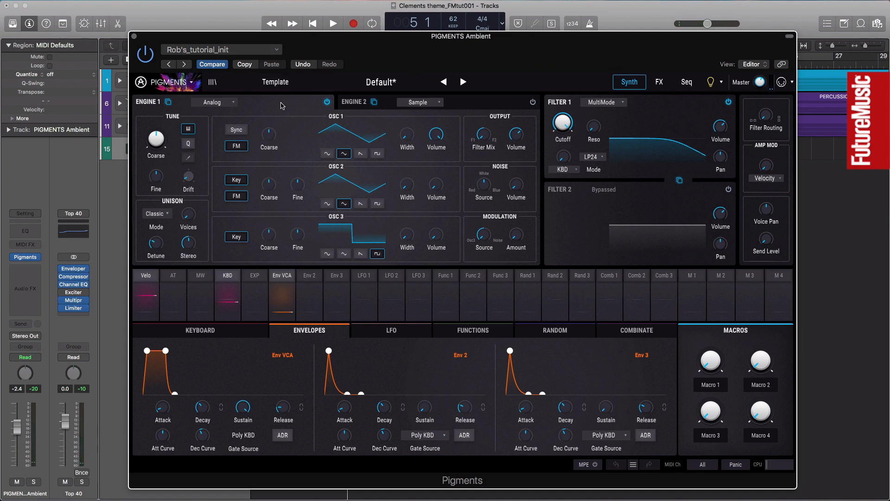
pyautogui.moveTo(383, 193)
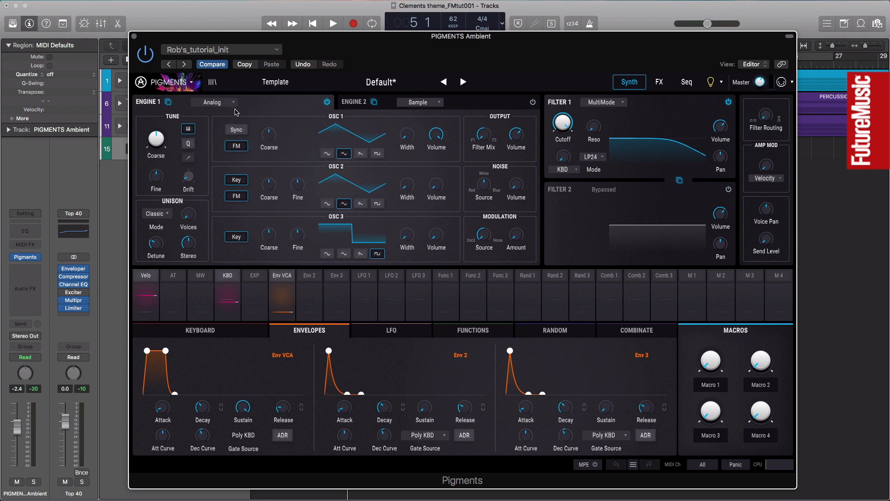
pyautogui.click(216, 102)
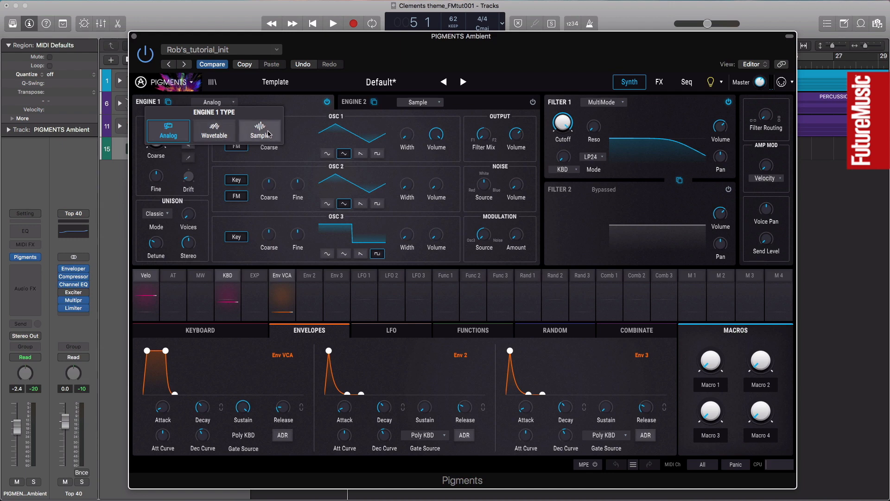
# - Make Engine 1 a Sample engine and load Hull Breach from the Granular Friendly category
pyautogui.click(259, 131)
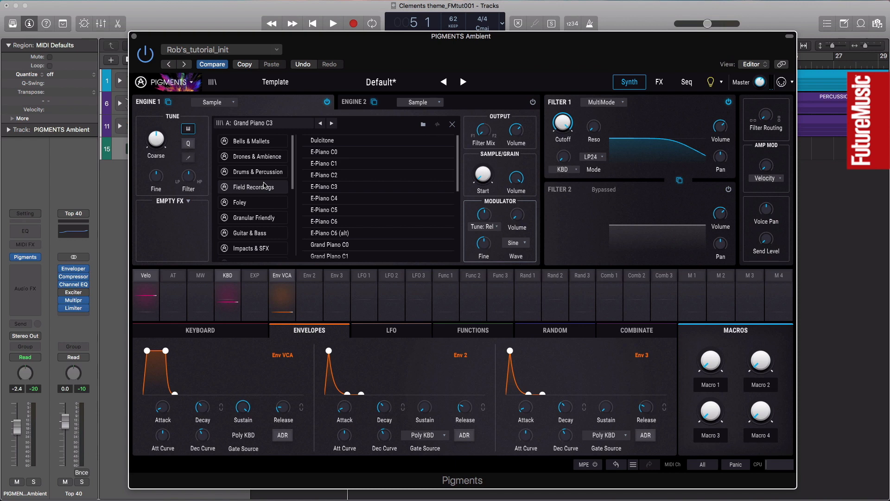
pyautogui.moveTo(261, 199)
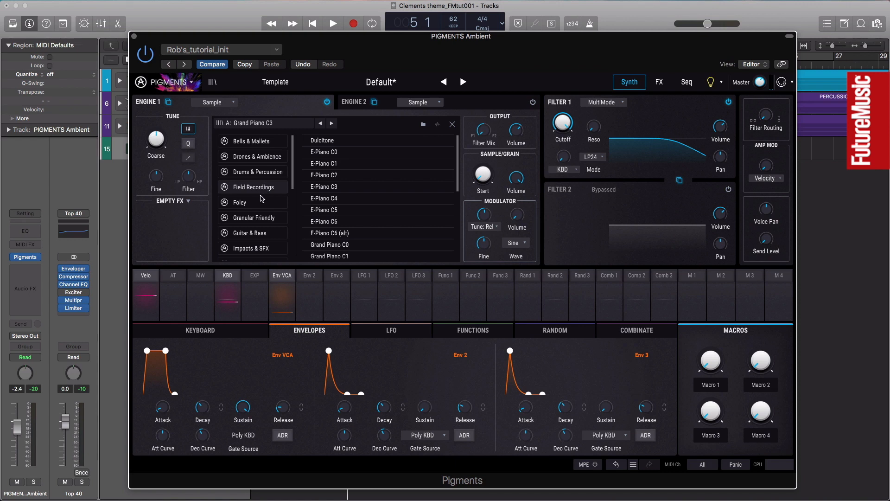
pyautogui.click(251, 217)
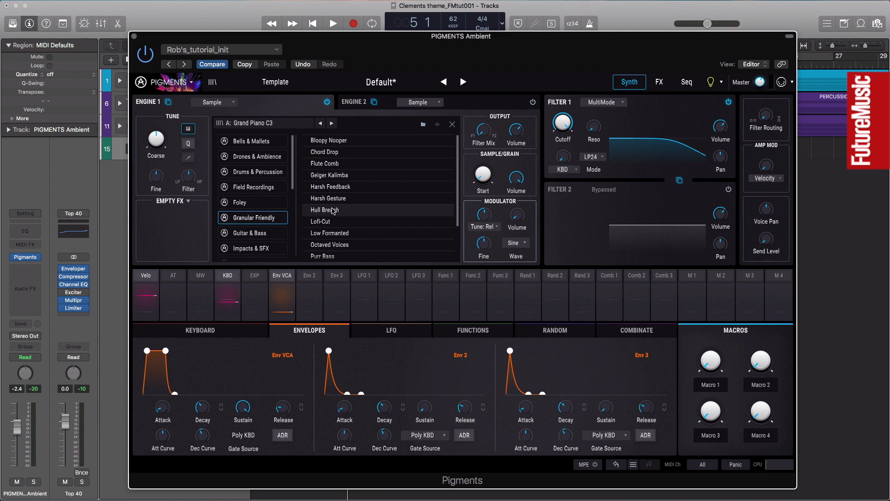
pyautogui.click(324, 209)
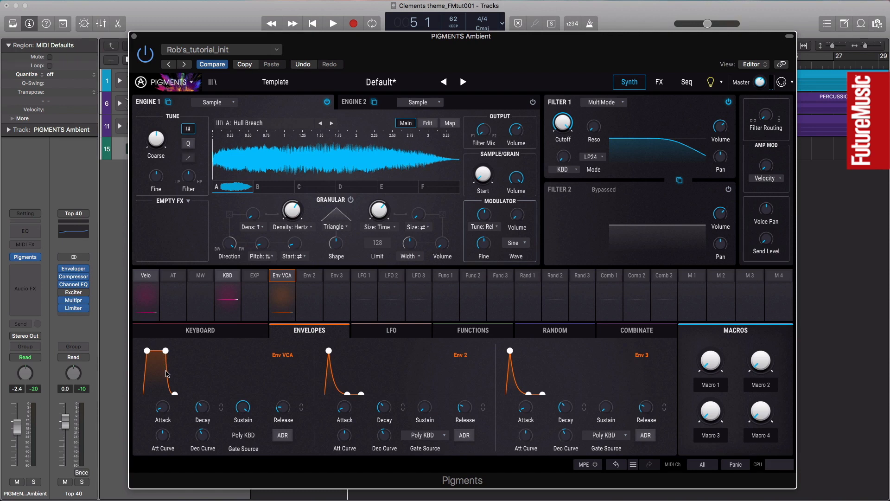
pyautogui.moveTo(169, 370)
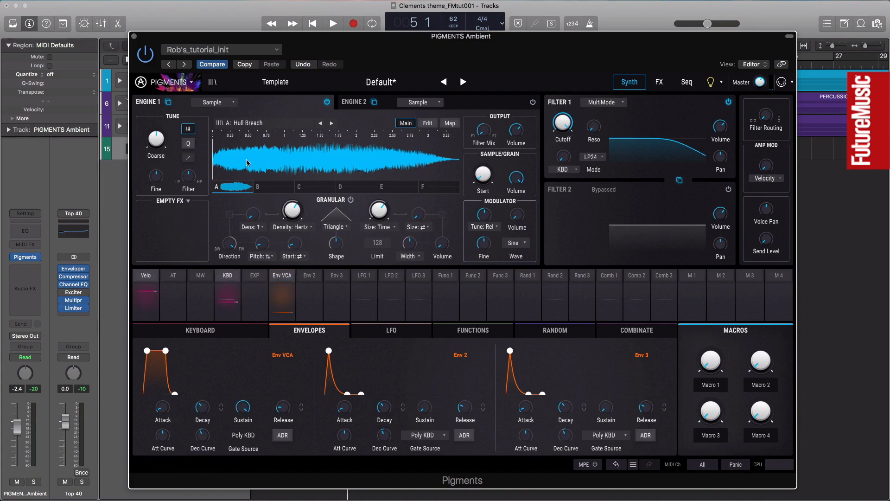
pyautogui.moveTo(397, 153)
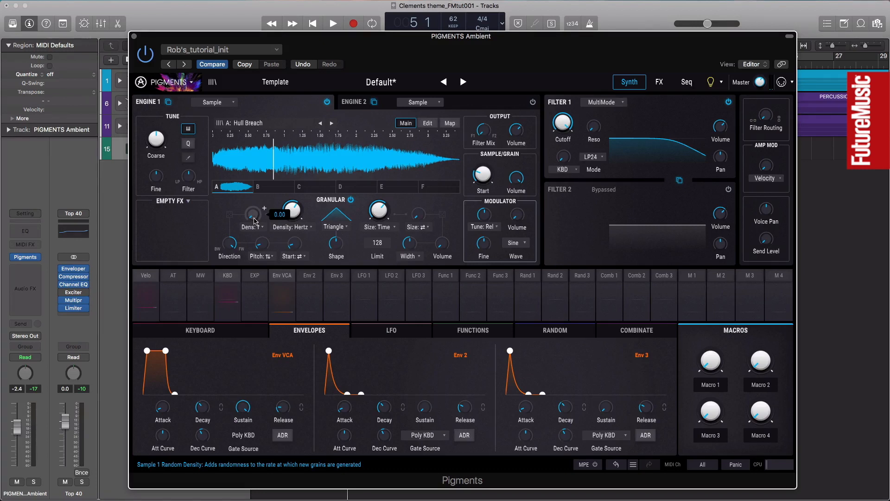
# - Set the grain Density random amount to about 0.33
pyautogui.moveTo(252, 213); pyautogui.dragTo(252, 201)
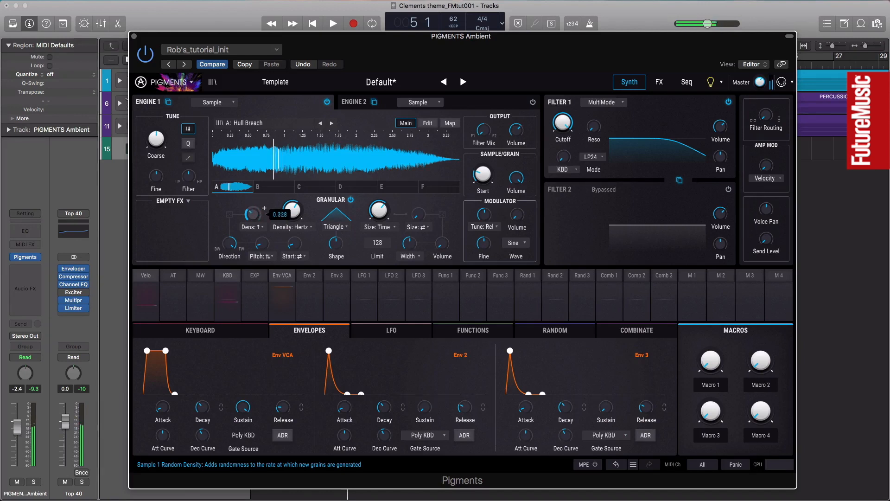
pyautogui.moveTo(251, 213); pyautogui.dragTo(252, 227)
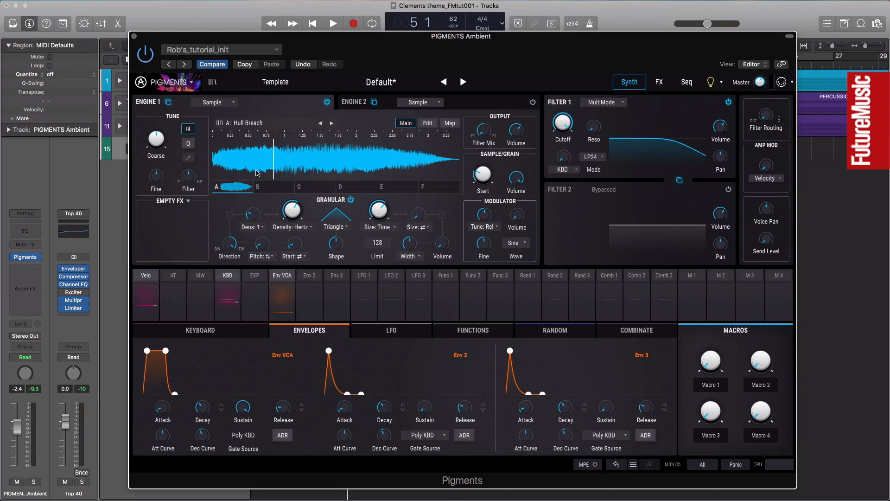
pyautogui.moveTo(286, 151)
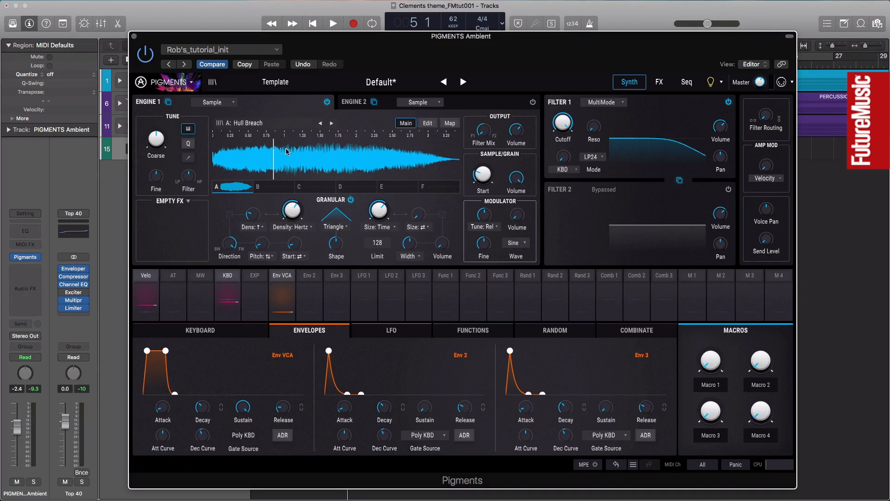
pyautogui.moveTo(294, 165)
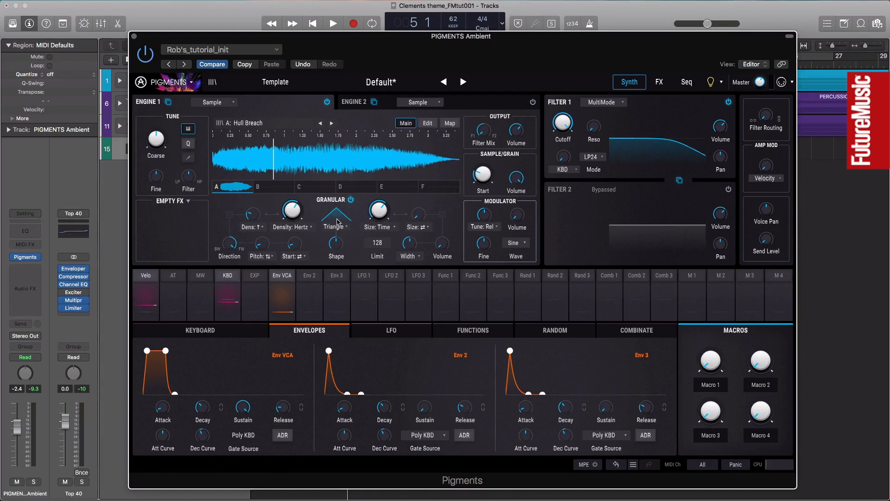
# - Try Tukey and Sinc grain envelope shapes, varying the shape amount
pyautogui.click(335, 226)
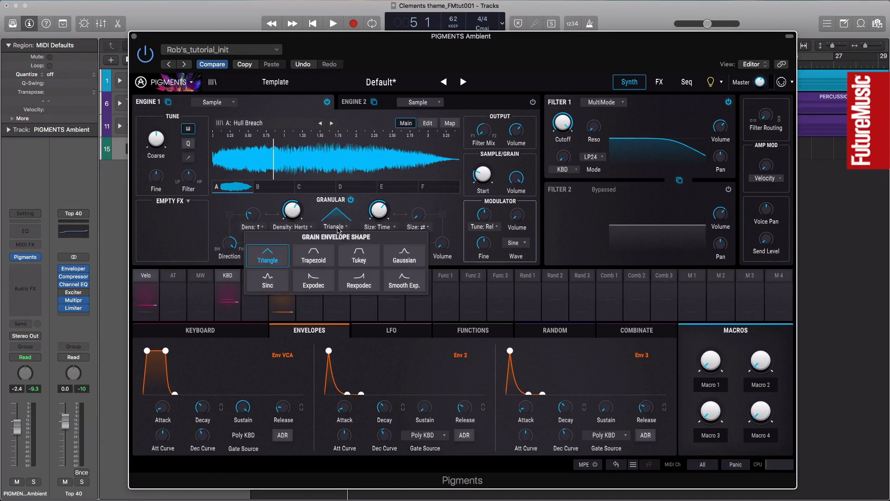
pyautogui.click(358, 255)
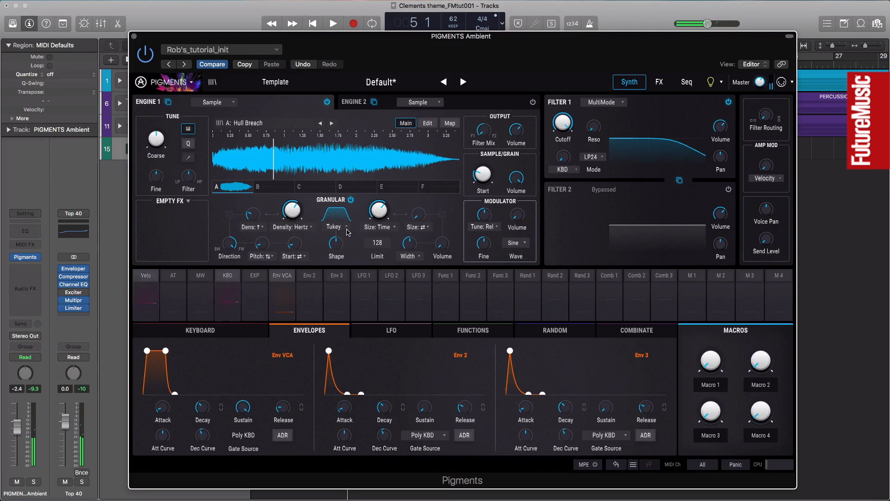
pyautogui.click(336, 226)
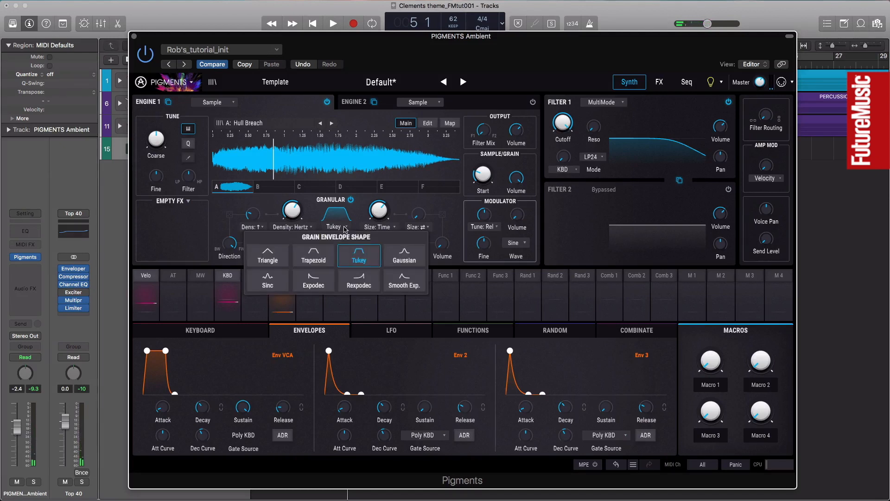
pyautogui.click(267, 280)
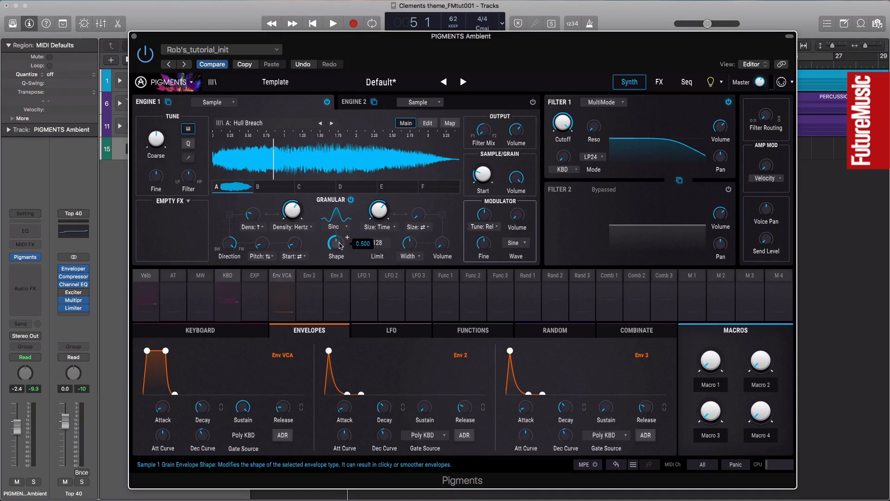
pyautogui.moveTo(336, 243); pyautogui.dragTo(335, 252)
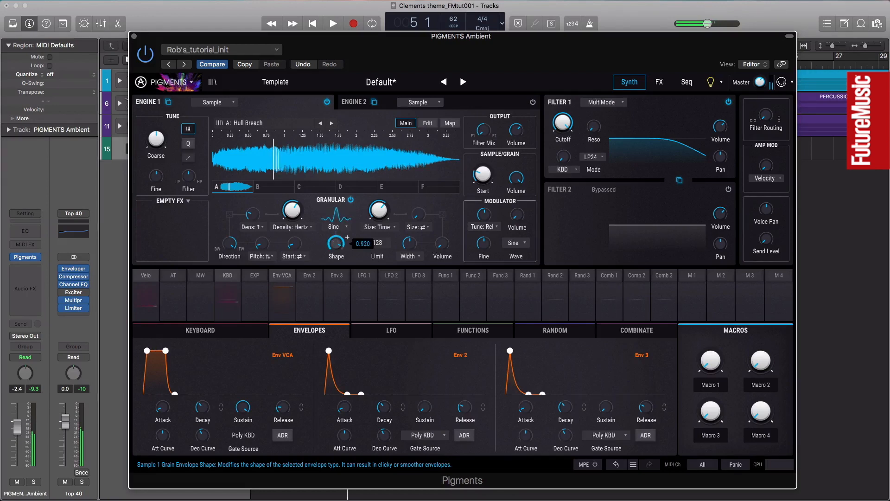
pyautogui.moveTo(335, 244); pyautogui.dragTo(336, 252)
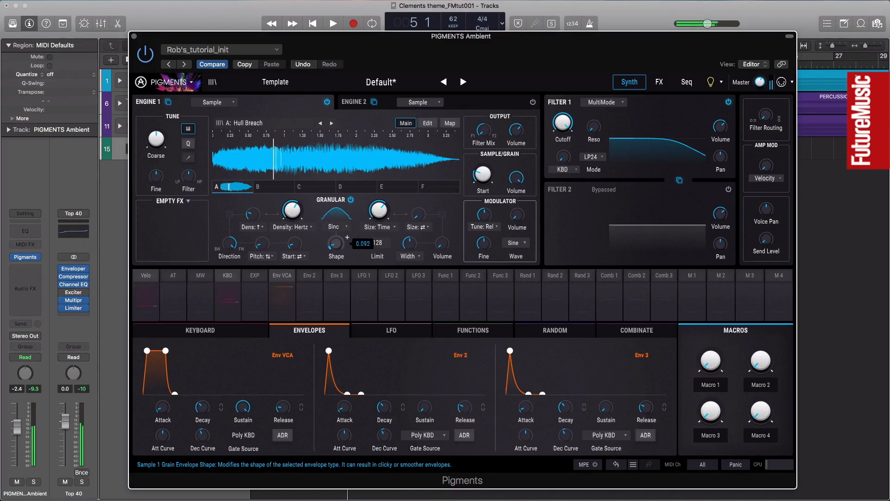
# - Settle on a Triangle grain envelope and adjust its shape amount
pyautogui.click(335, 226)
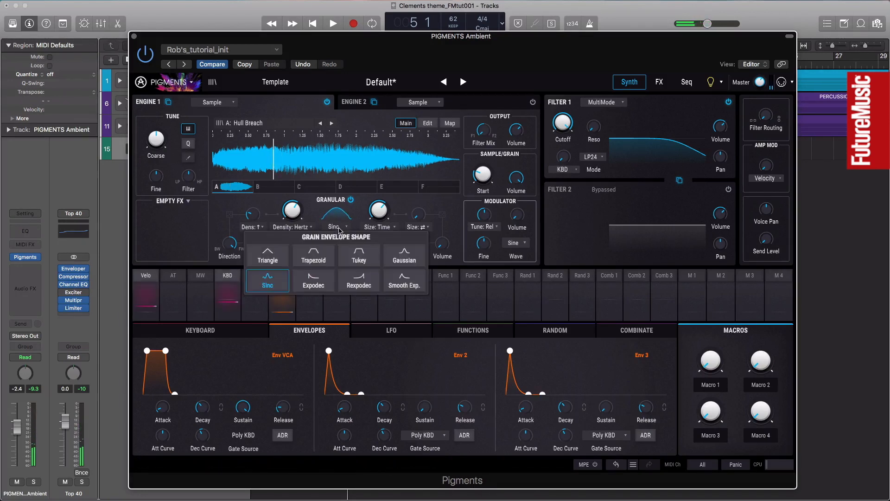
pyautogui.click(267, 253)
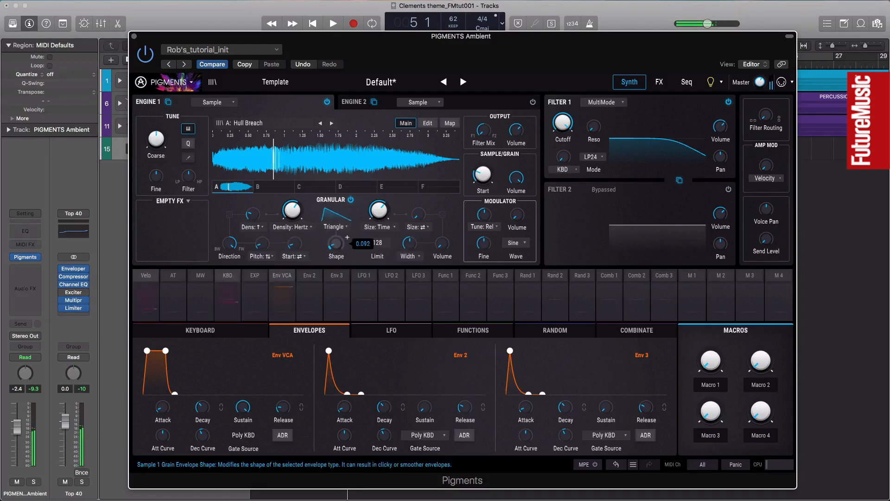
pyautogui.moveTo(336, 245); pyautogui.dragTo(335, 210)
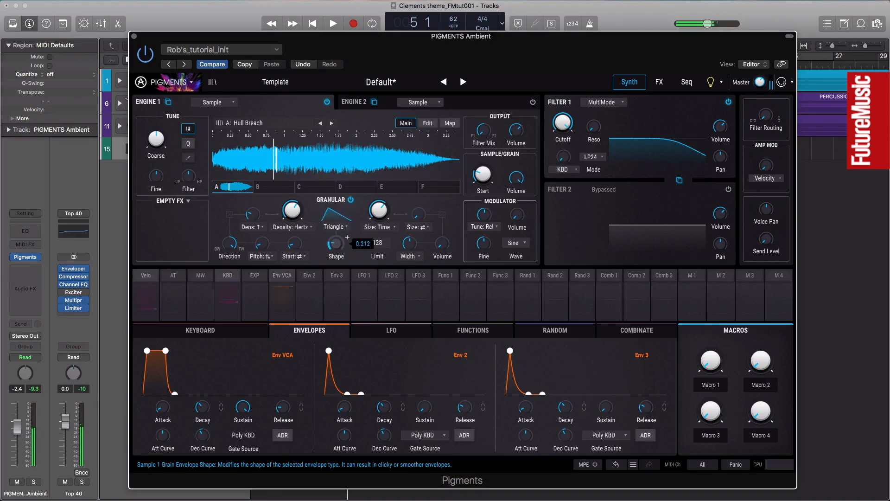
pyautogui.moveTo(335, 243); pyautogui.dragTo(336, 233)
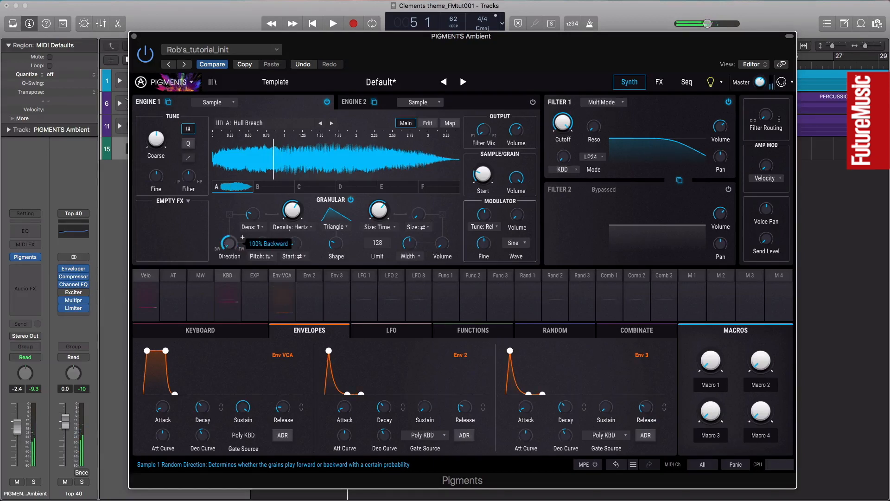
# - Set the grain playback direction to favour forward at about 86%
pyautogui.moveTo(229, 243); pyautogui.dragTo(238, 243)
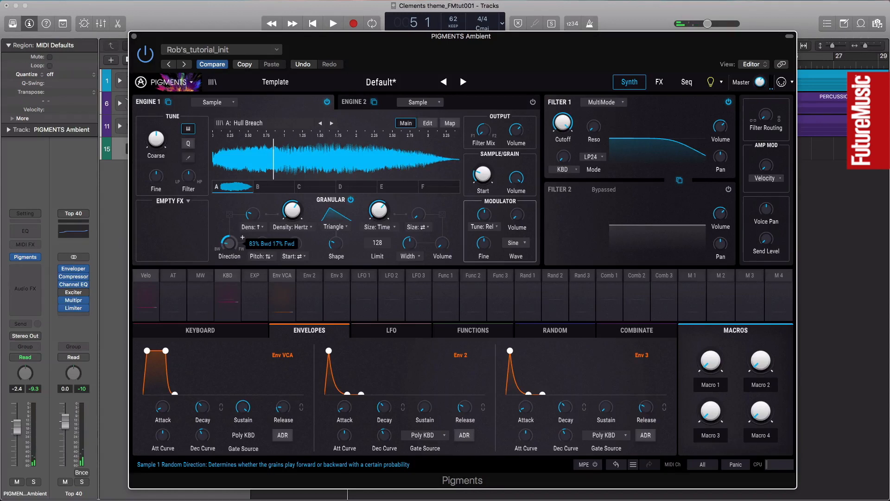
pyautogui.moveTo(229, 244); pyautogui.dragTo(229, 222)
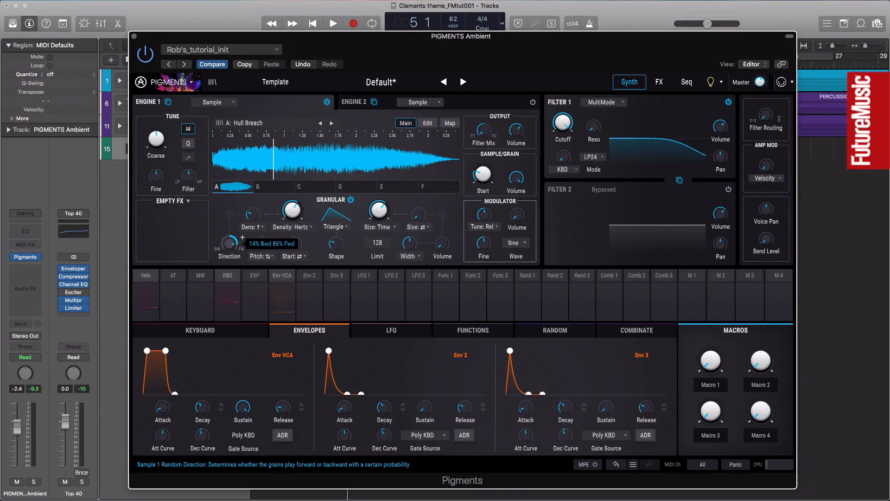
pyautogui.moveTo(229, 243); pyautogui.dragTo(229, 233)
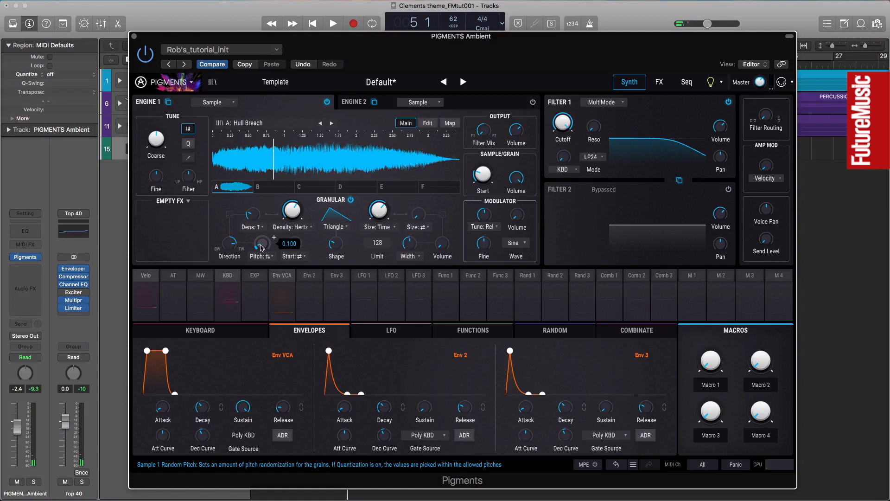
# - Add and fine-tune random pitch variation on the grains
pyautogui.moveTo(261, 243); pyautogui.dragTo(261, 227)
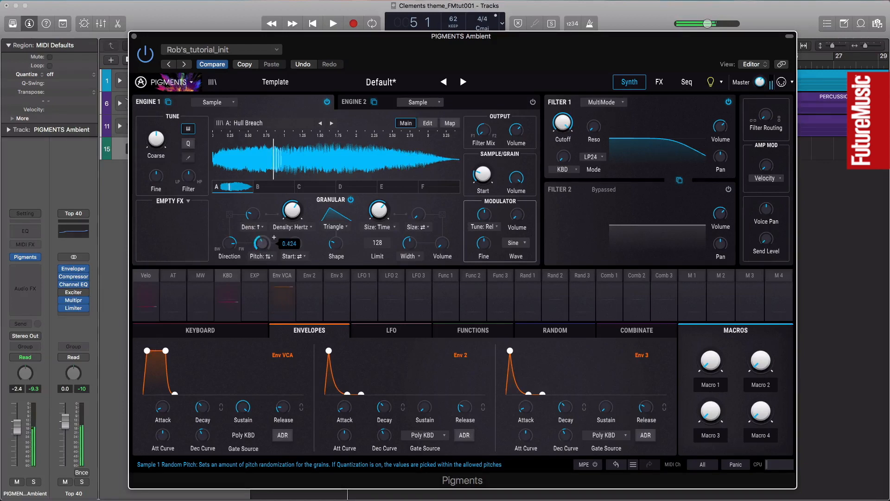
pyautogui.moveTo(261, 242); pyautogui.dragTo(262, 227)
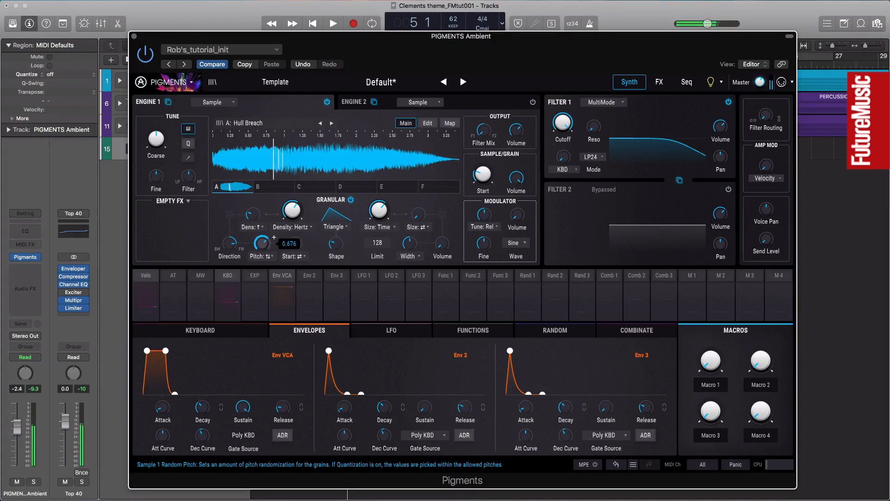
pyautogui.moveTo(261, 243); pyautogui.dragTo(260, 252)
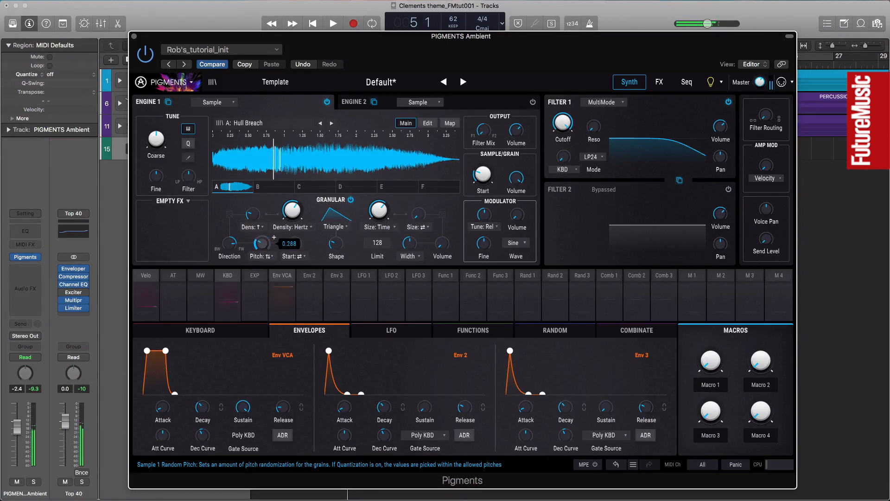
pyautogui.moveTo(261, 244); pyautogui.dragTo(261, 252)
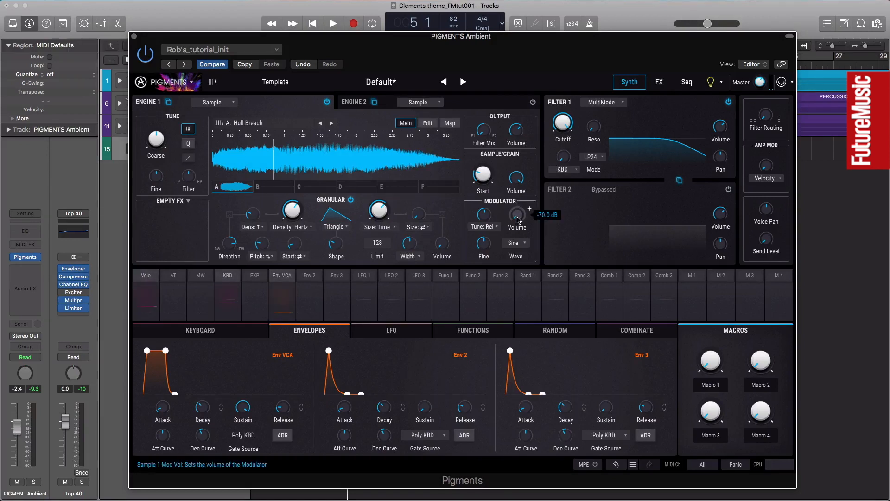
# - Raise the sample modulator volume near full, then settle it around -56.5 dB
pyautogui.moveTo(516, 214); pyautogui.dragTo(517, 204)
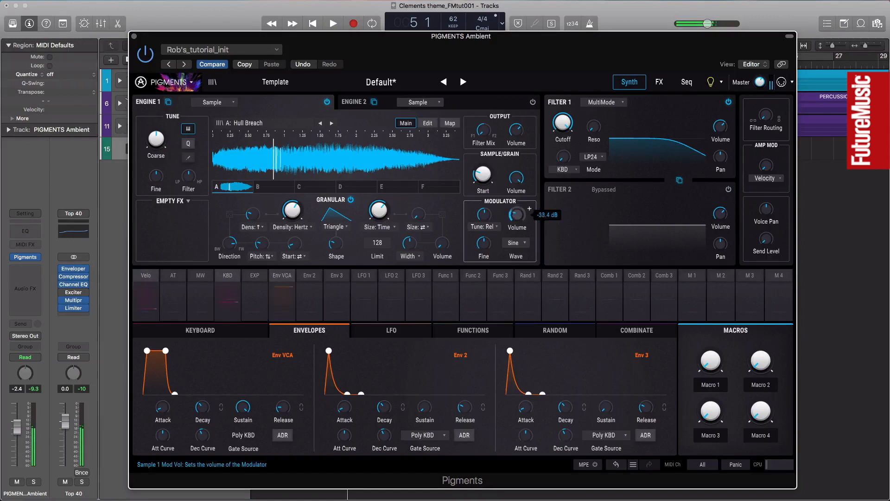
pyautogui.moveTo(516, 214); pyautogui.dragTo(516, 199)
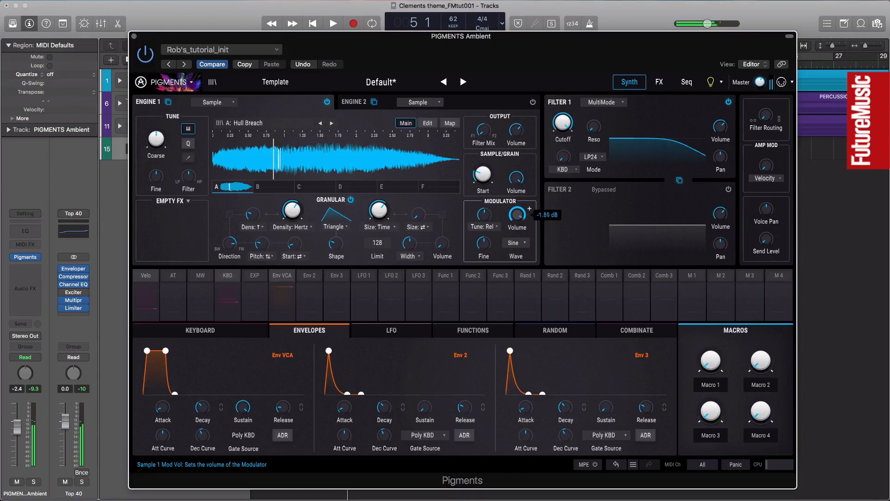
pyautogui.moveTo(516, 214); pyautogui.dragTo(516, 233)
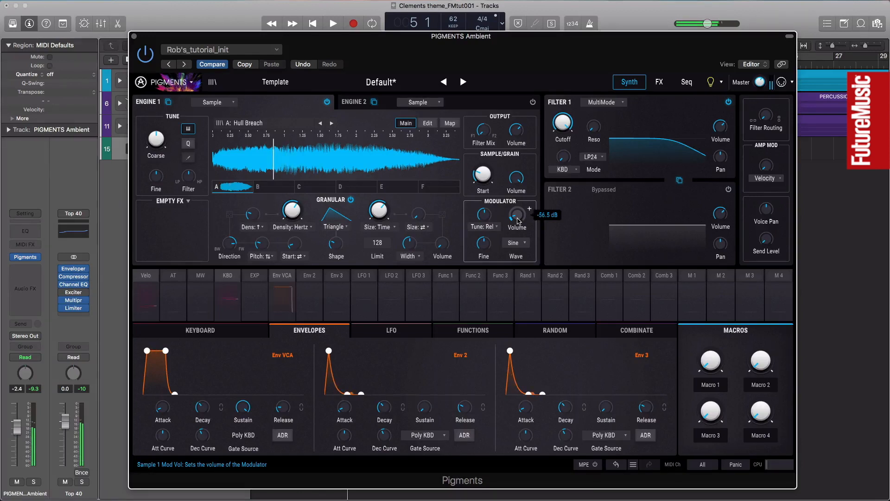
pyautogui.moveTo(460, 218)
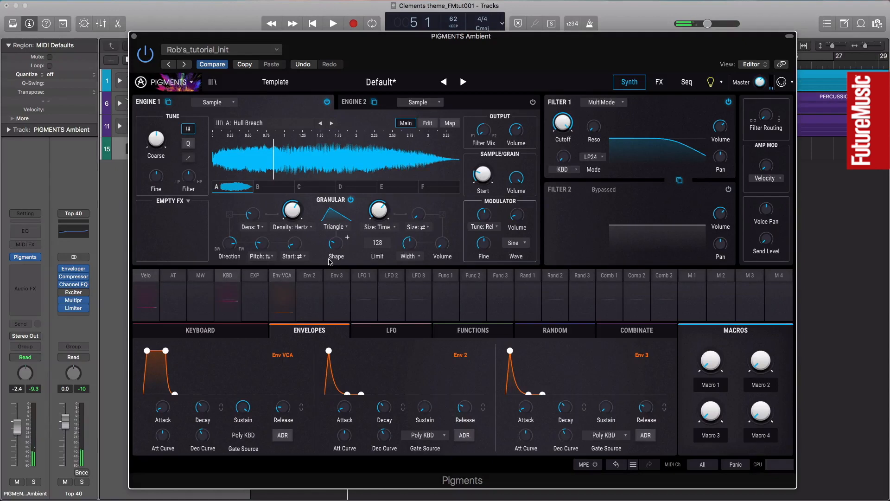
pyautogui.moveTo(377, 210)
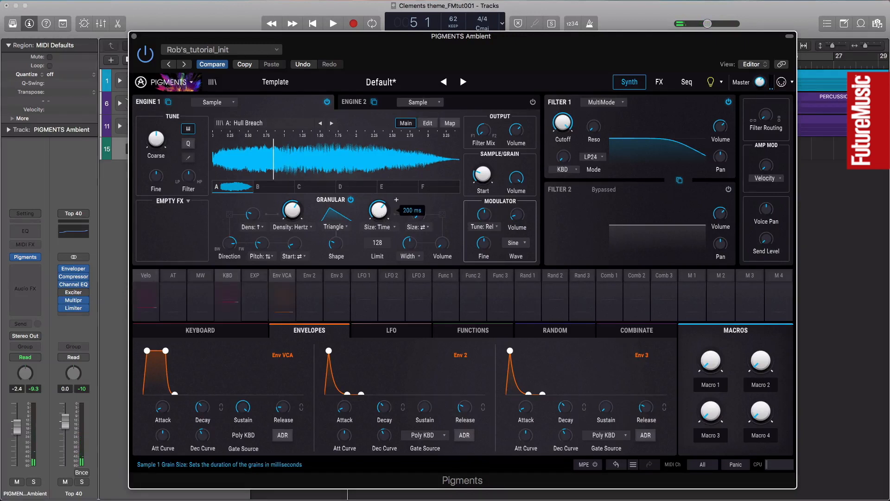
# - Set the grain size to 200 ms
pyautogui.moveTo(378, 211); pyautogui.dragTo(379, 199)
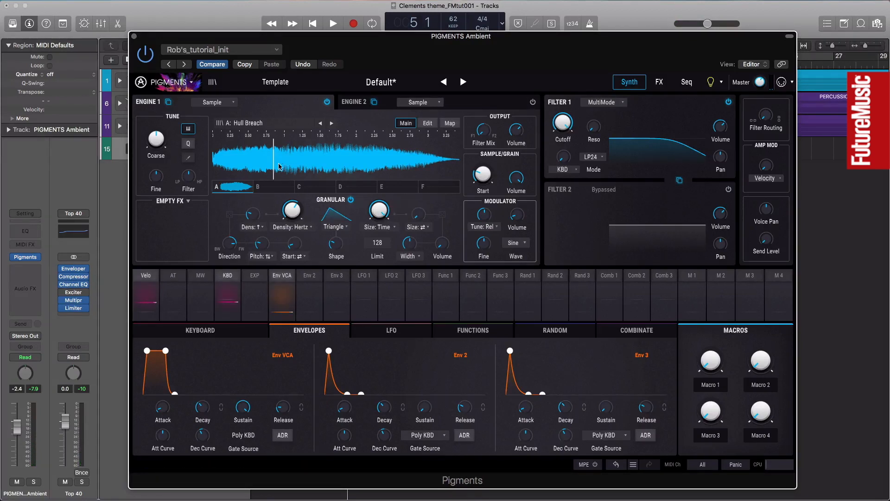
pyautogui.moveTo(372, 191)
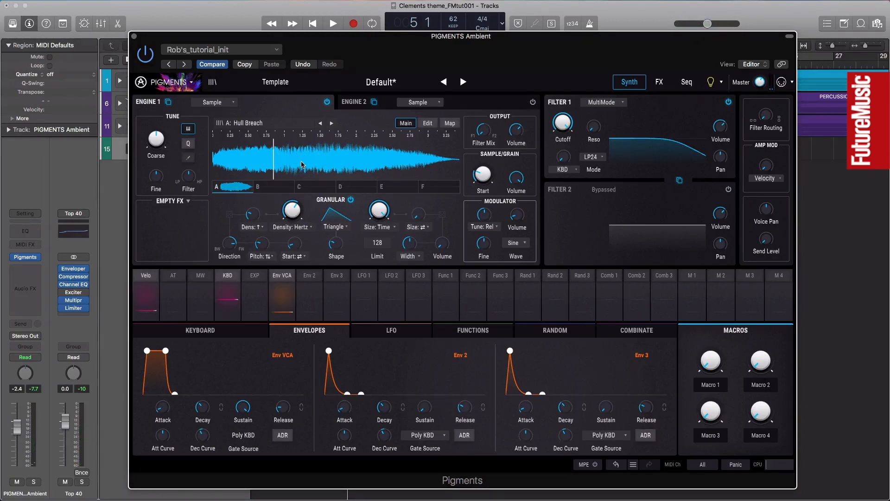
pyautogui.moveTo(309, 157)
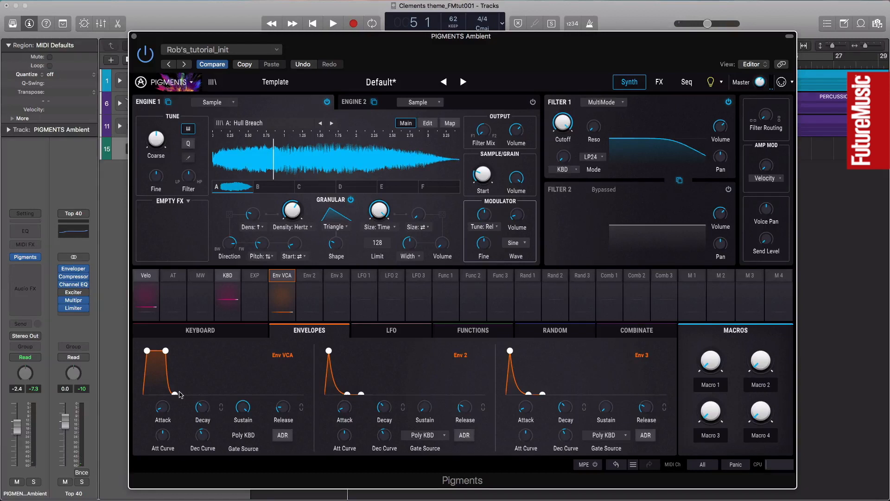
# - Lengthen Env VCA's decay tail and stretch its attack to about 3 s
pyautogui.moveTo(172, 393); pyautogui.dragTo(219, 393)
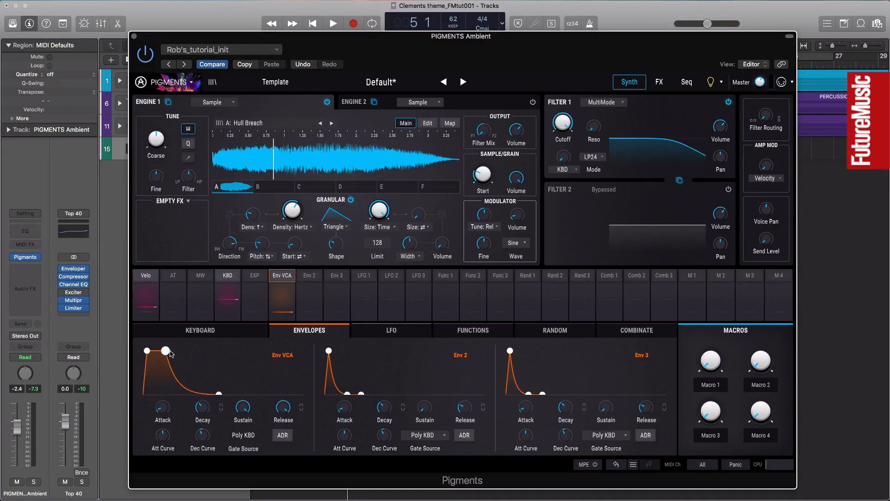
pyautogui.moveTo(166, 350); pyautogui.dragTo(180, 350)
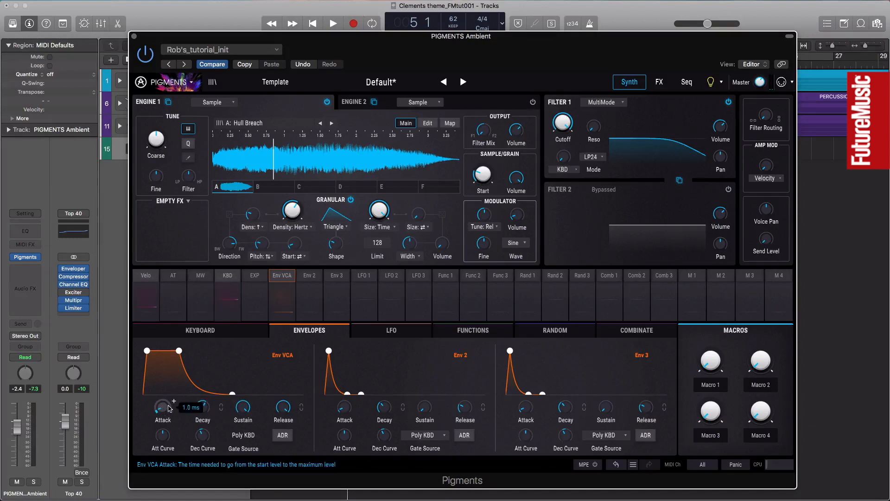
pyautogui.moveTo(162, 408); pyautogui.dragTo(165, 408)
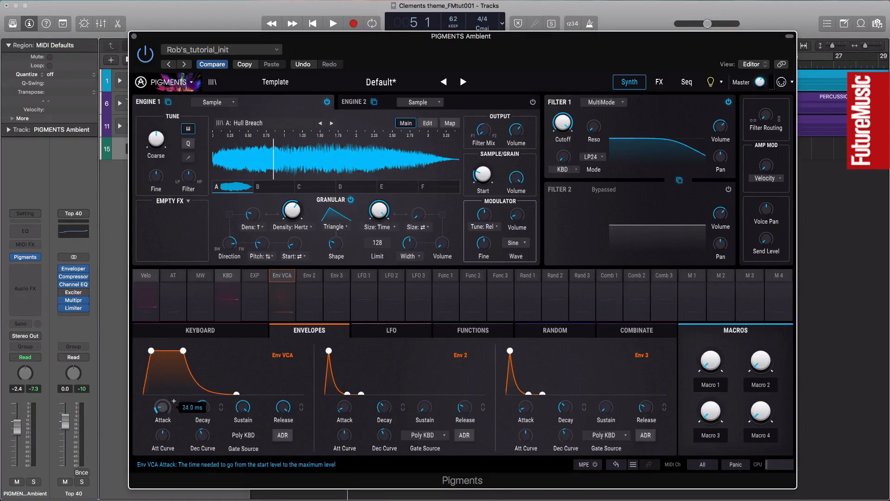
pyautogui.moveTo(162, 408); pyautogui.dragTo(162, 398)
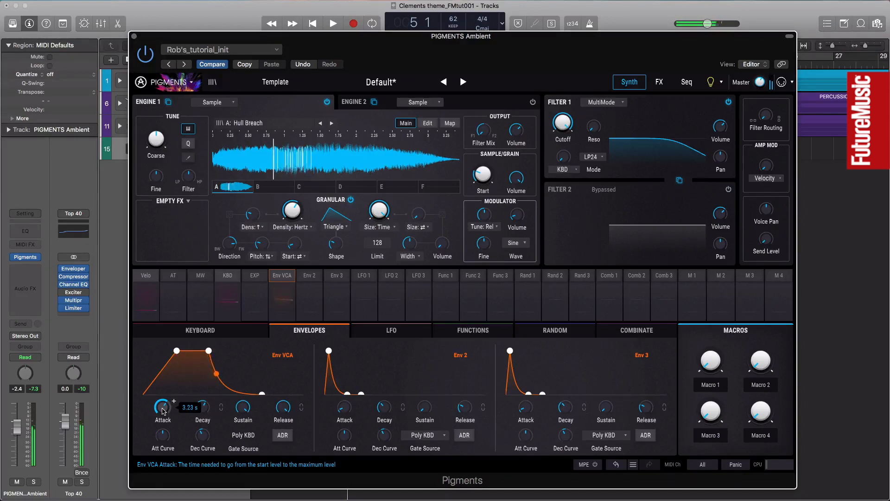
pyautogui.moveTo(283, 408)
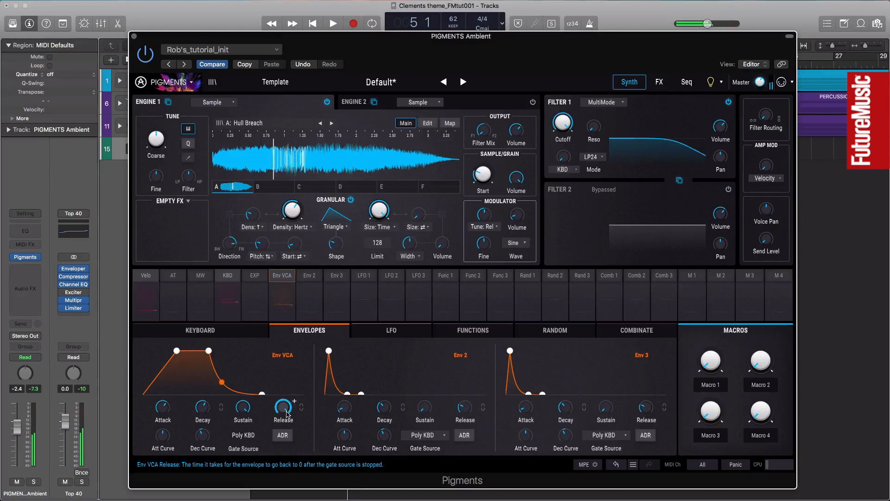
# - Set the amp envelope release to about 11 s and adjust the decay time
pyautogui.moveTo(283, 408); pyautogui.dragTo(282, 397)
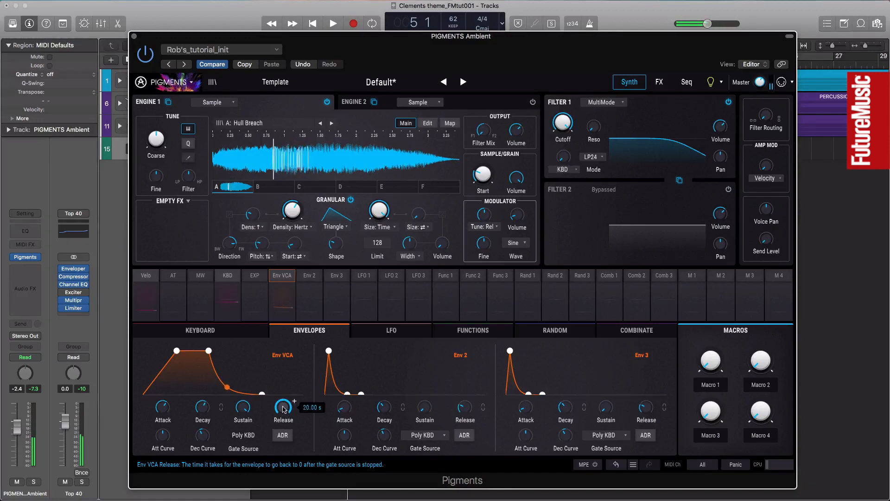
pyautogui.moveTo(283, 408); pyautogui.dragTo(283, 414)
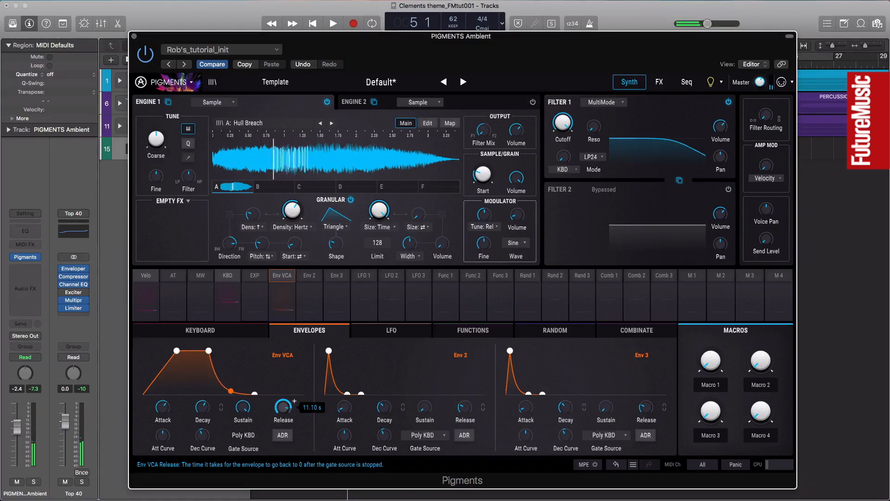
pyautogui.moveTo(278, 406); pyautogui.dragTo(278, 419)
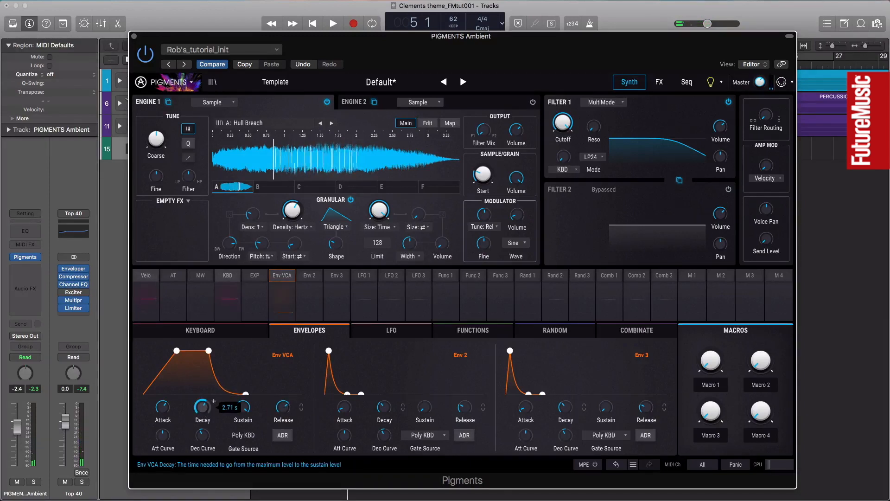
pyautogui.moveTo(202, 407); pyautogui.dragTo(202, 415)
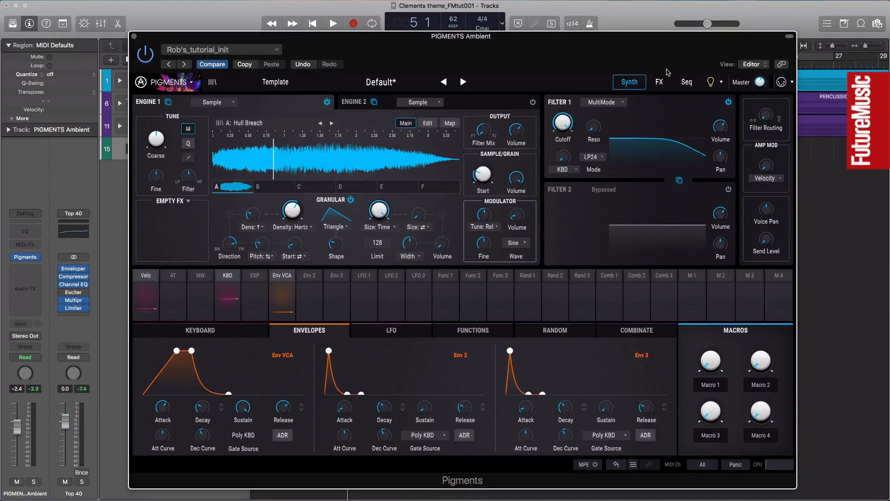
# - Load a Phaser effect into FX Bus A
pyautogui.click(658, 82)
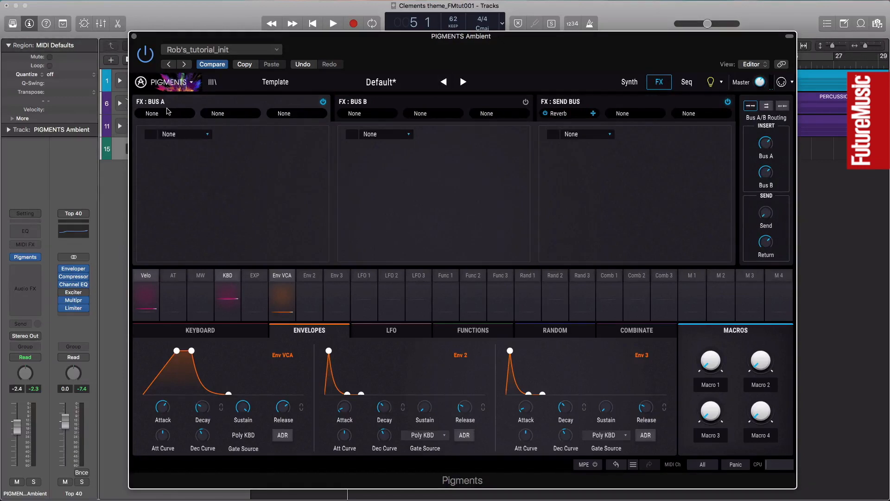
pyautogui.click(169, 134)
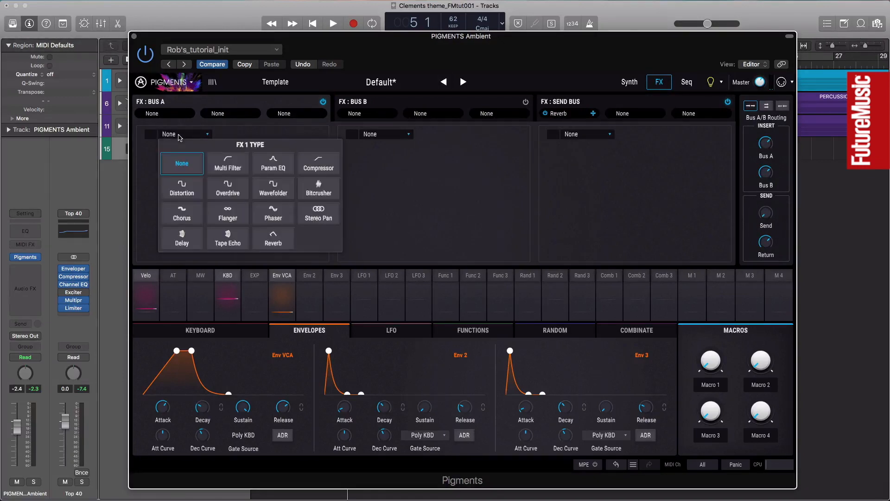
pyautogui.click(272, 213)
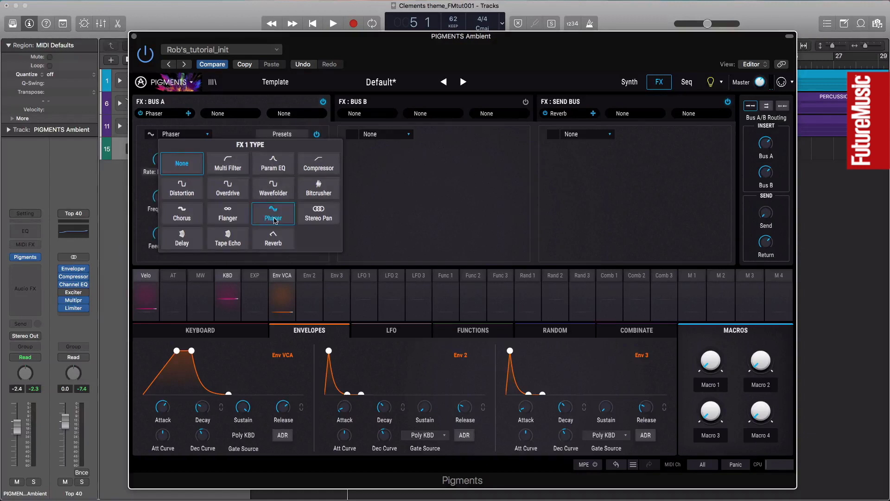
pyautogui.click(273, 214)
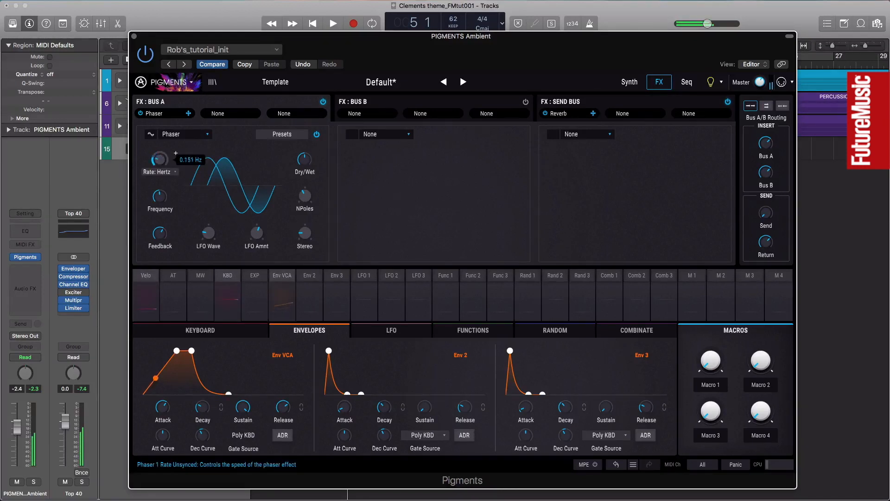
# - Slow the phaser rate to about 0.24 Hz
pyautogui.moveTo(158, 159); pyautogui.dragTo(159, 147)
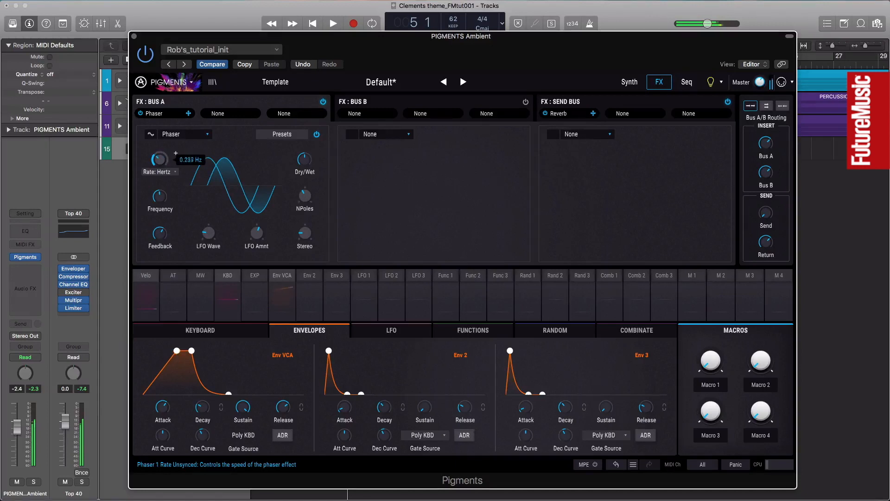
pyautogui.moveTo(159, 157); pyautogui.dragTo(158, 165)
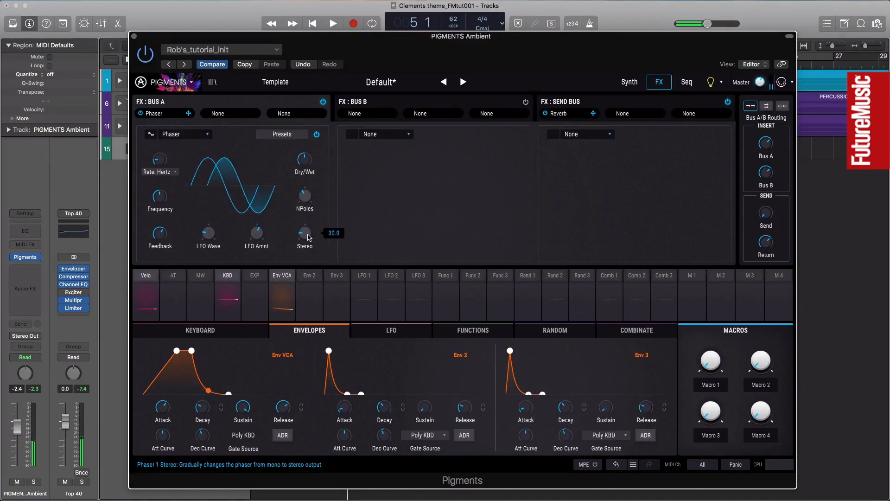
# - Widen the phaser's stereo spread from 30 up to about 152
pyautogui.moveTo(304, 233); pyautogui.dragTo(304, 232)
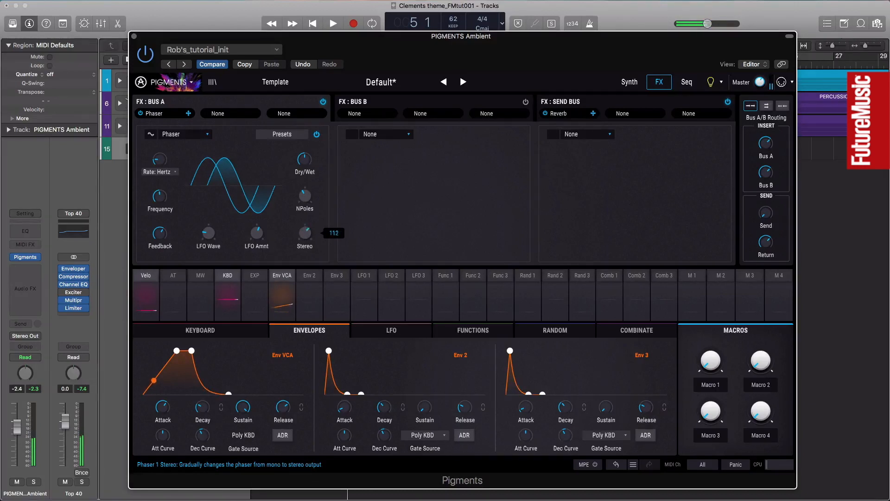
pyautogui.moveTo(304, 234); pyautogui.dragTo(304, 222)
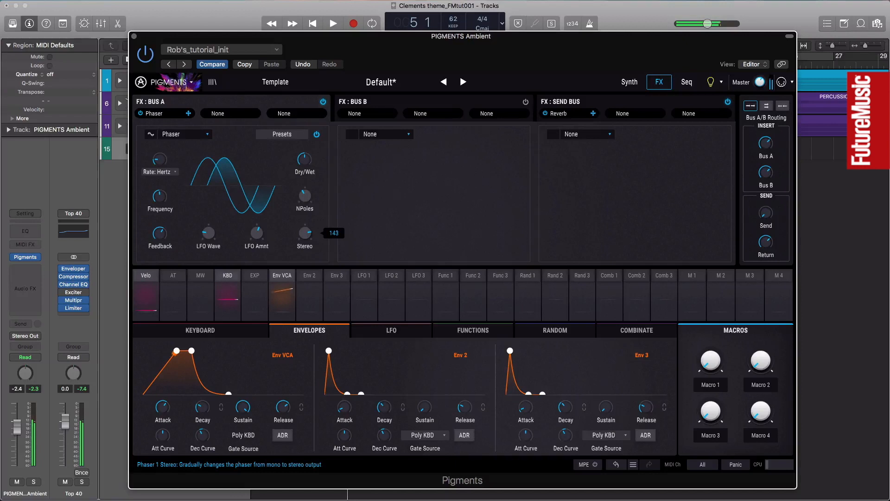
pyautogui.moveTo(305, 233); pyautogui.dragTo(305, 224)
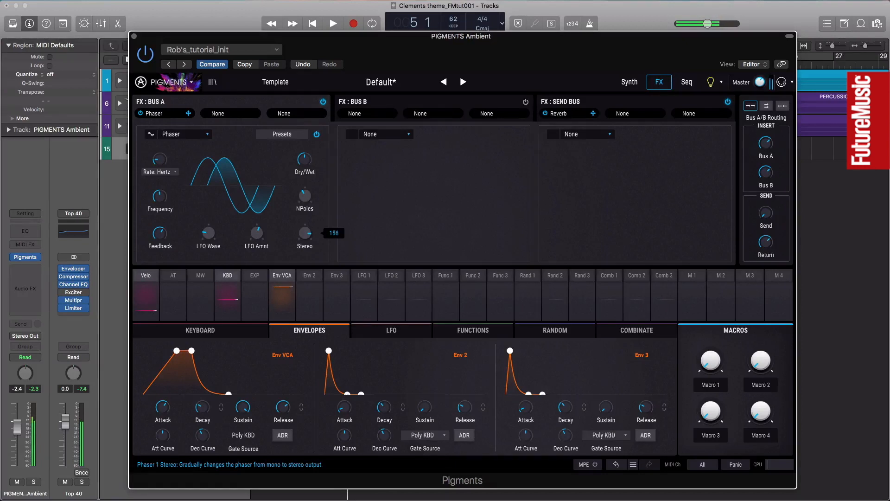
pyautogui.moveTo(305, 233); pyautogui.dragTo(305, 238)
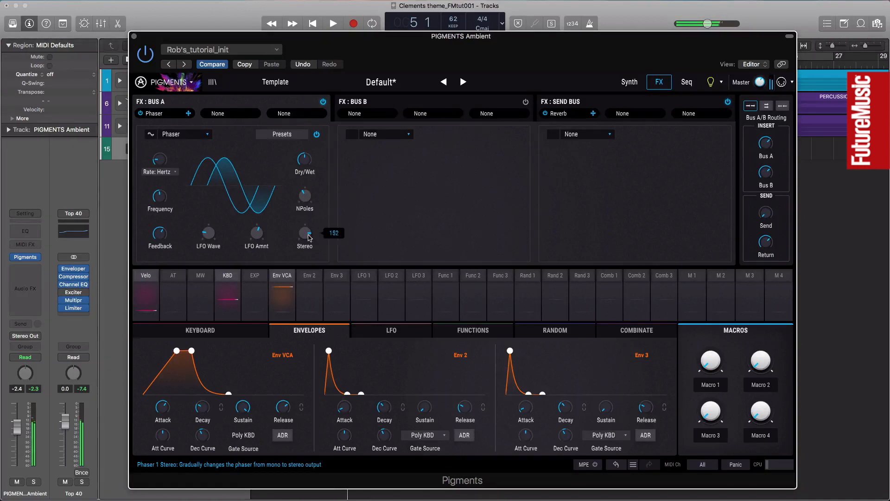
pyautogui.moveTo(305, 233); pyautogui.dragTo(305, 256)
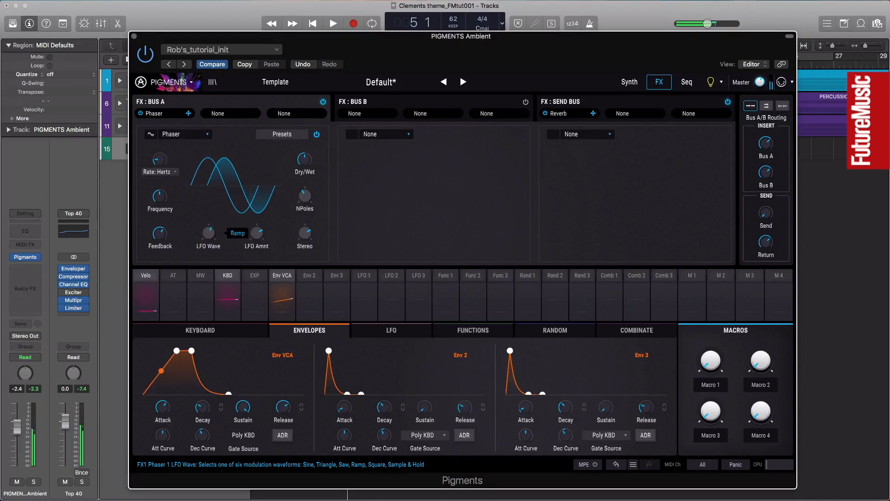
# - Cycle the phaser LFO wave through Ramp and Saw back to Sine
pyautogui.click(238, 233)
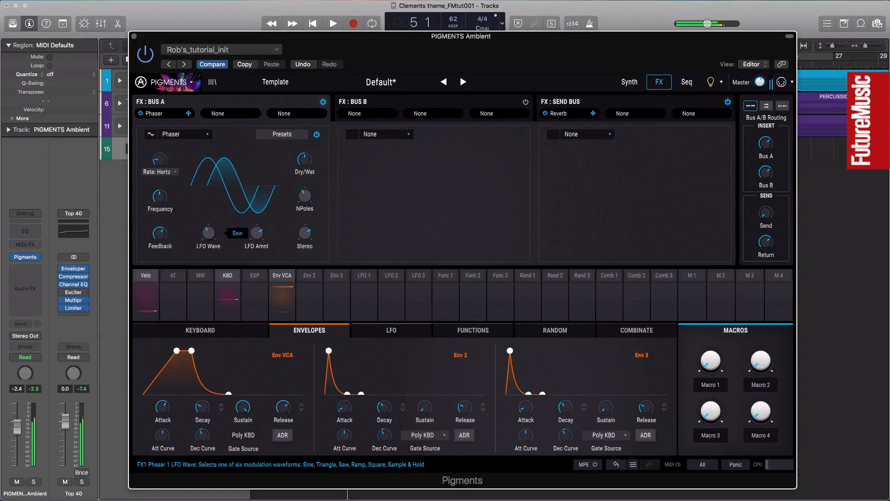
pyautogui.click(237, 233)
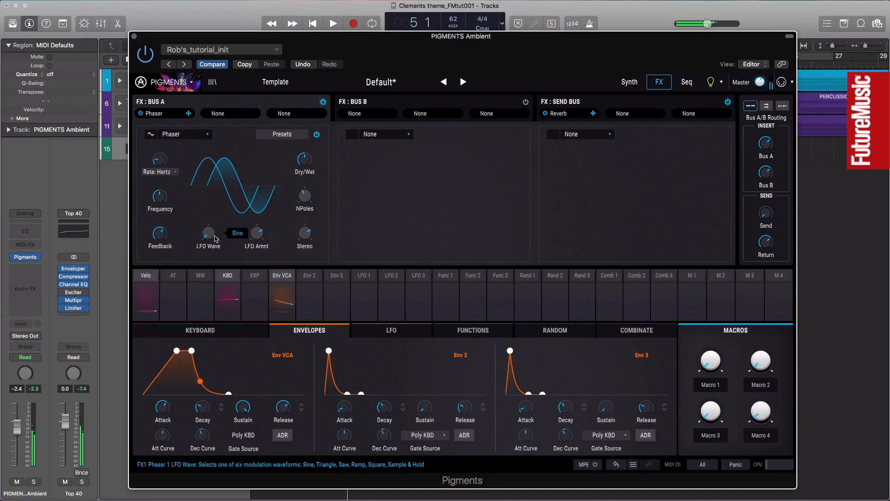
# - Rebalance the phaser's dry/wet mix
pyautogui.click(304, 160)
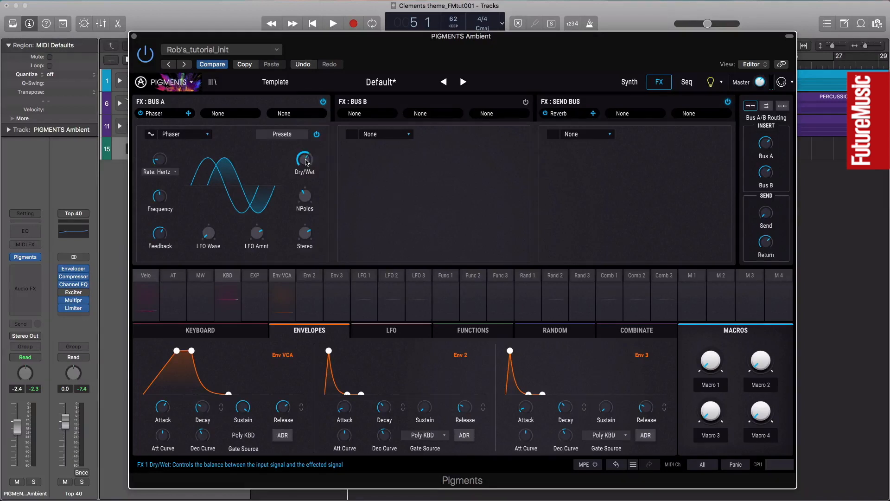
pyautogui.moveTo(305, 158); pyautogui.dragTo(305, 153)
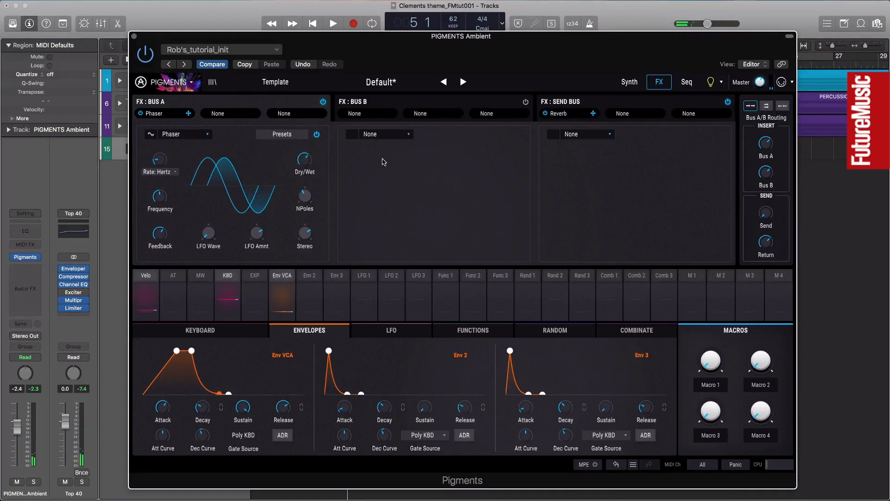
pyautogui.click(386, 134)
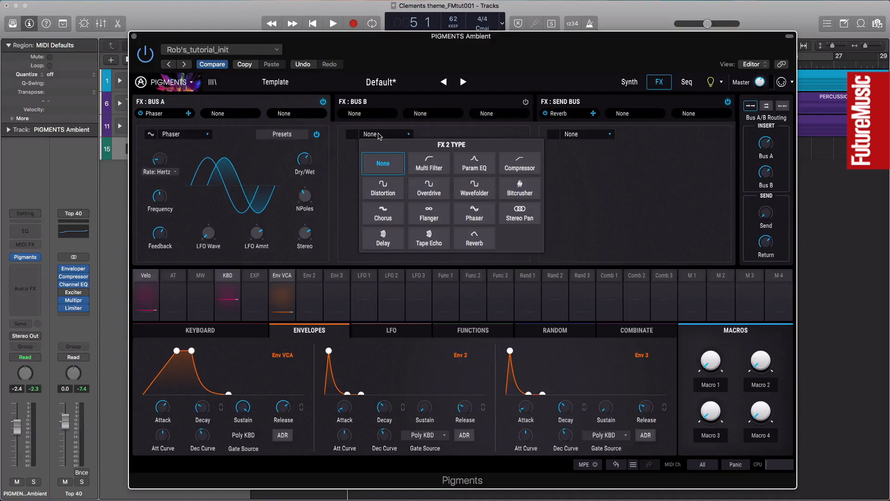
# - Load a Reverb on Bus B and select its Cathedral preset
pyautogui.click(473, 238)
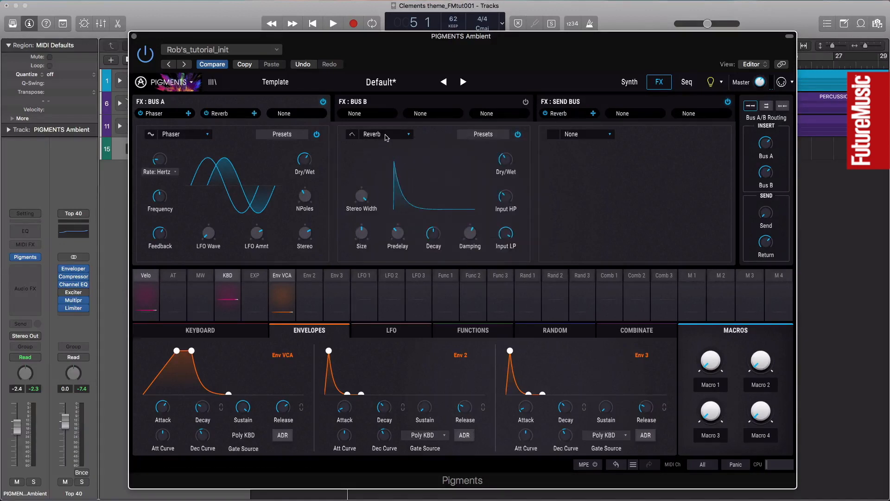
pyautogui.click(482, 133)
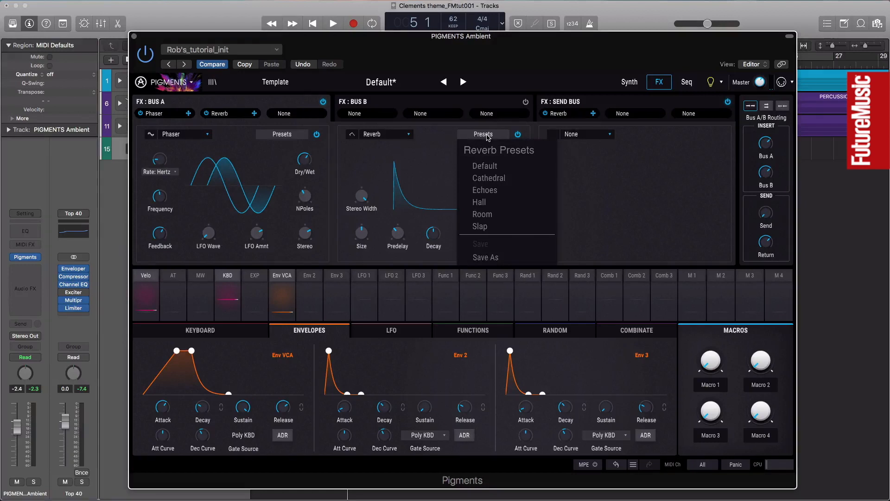
pyautogui.click(488, 178)
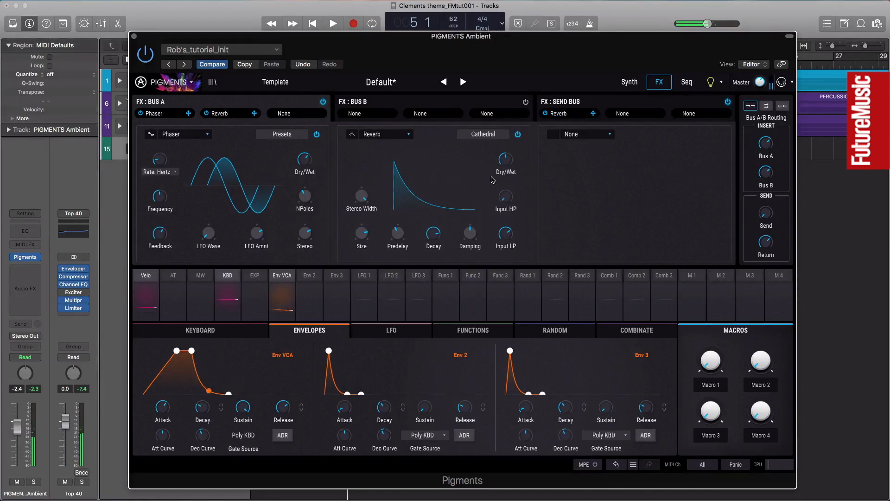
# - Set the Cathedral reverb's dry/wet mix to about 50%
pyautogui.moveTo(504, 159); pyautogui.dragTo(504, 165)
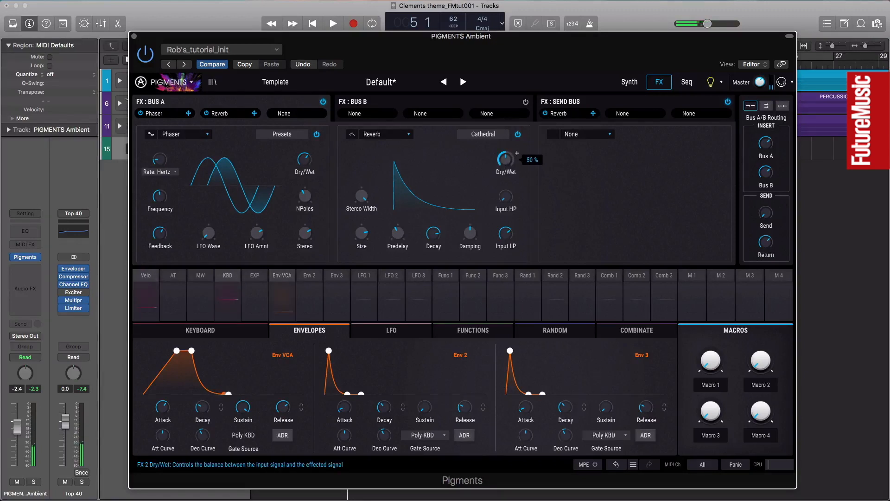
pyautogui.moveTo(504, 159); pyautogui.dragTo(505, 150)
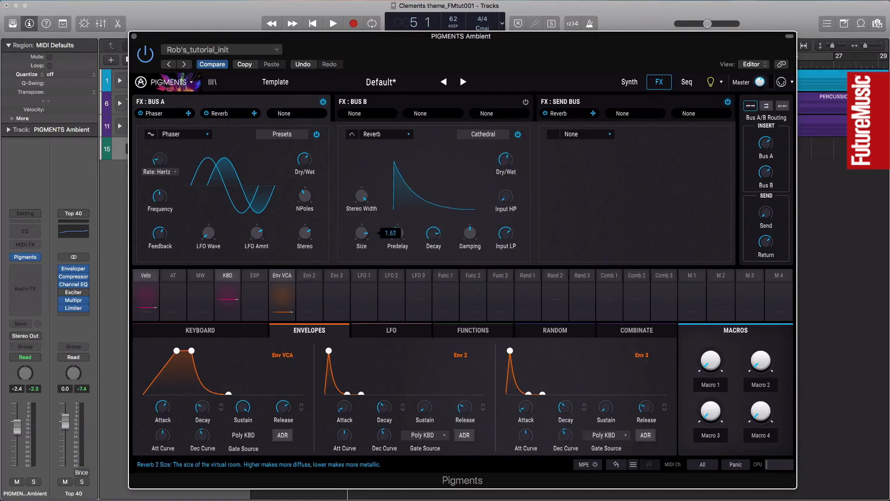
# - Enlarge the reverb's room size and set its decay to about 0.598
pyautogui.moveTo(360, 229); pyautogui.dragTo(361, 216)
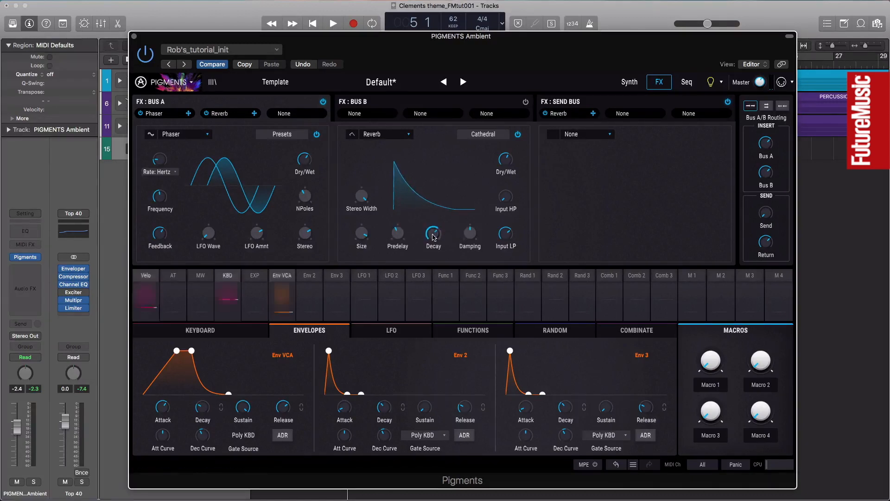
pyautogui.moveTo(433, 236); pyautogui.dragTo(433, 227)
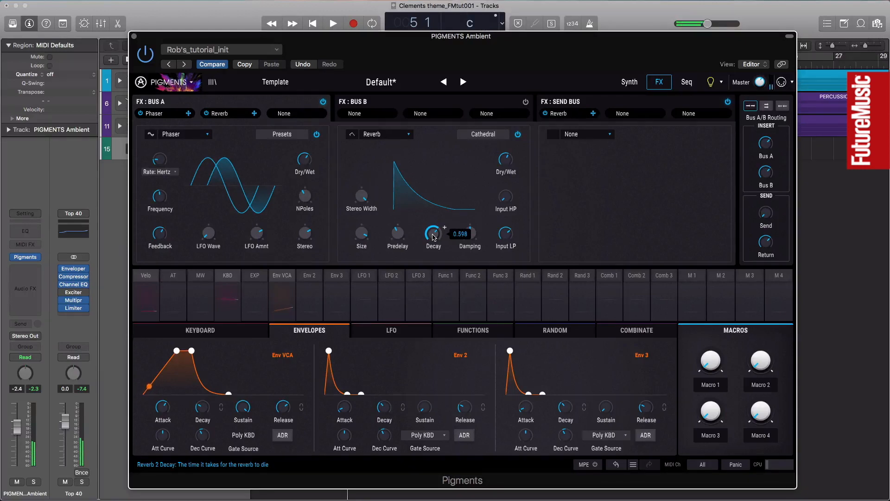
pyautogui.moveTo(177, 350); pyautogui.dragTo(171, 359)
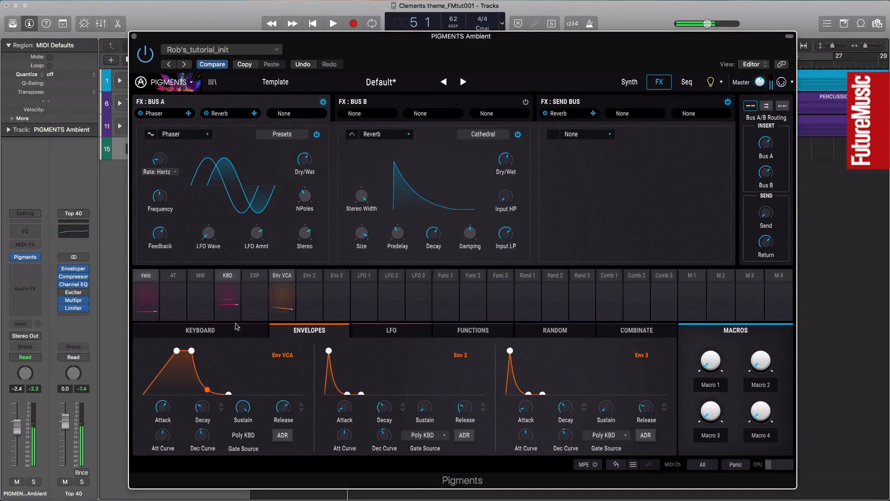
pyautogui.click(200, 330)
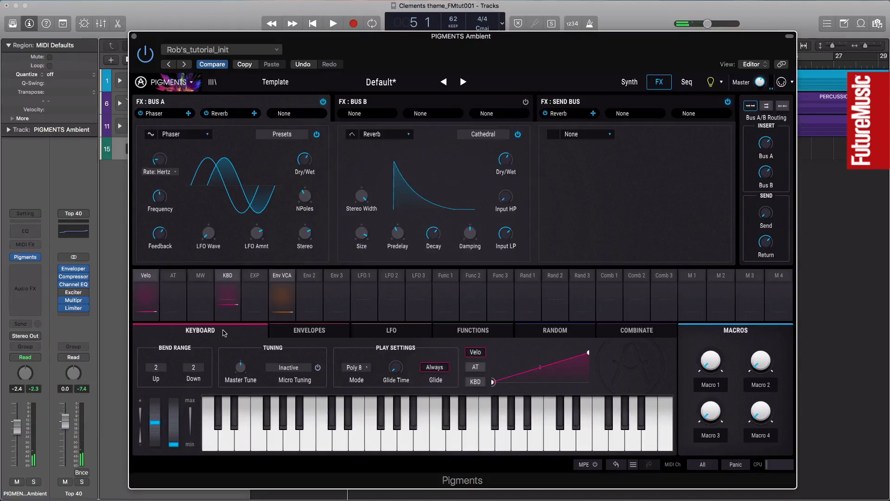
# - Review the keyboard page showing Poly 8 play mode, bend range 2 and glide Always
pyautogui.click(437, 422)
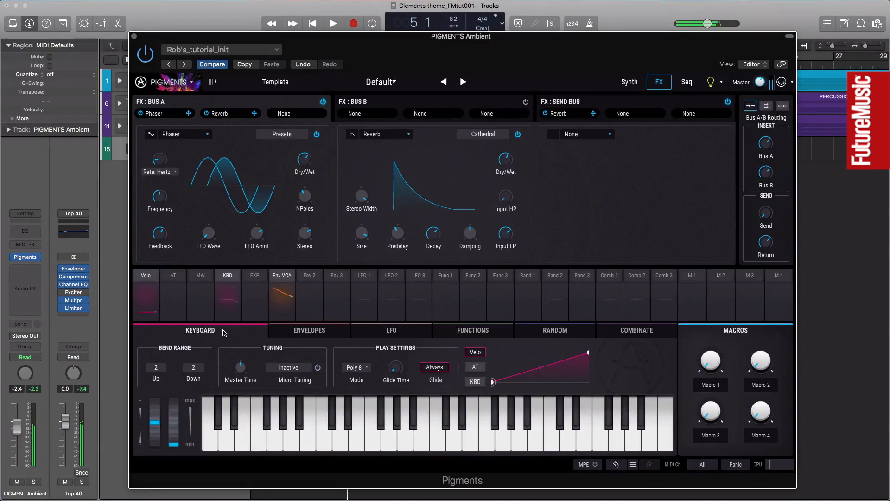
pyautogui.moveTo(139, 123)
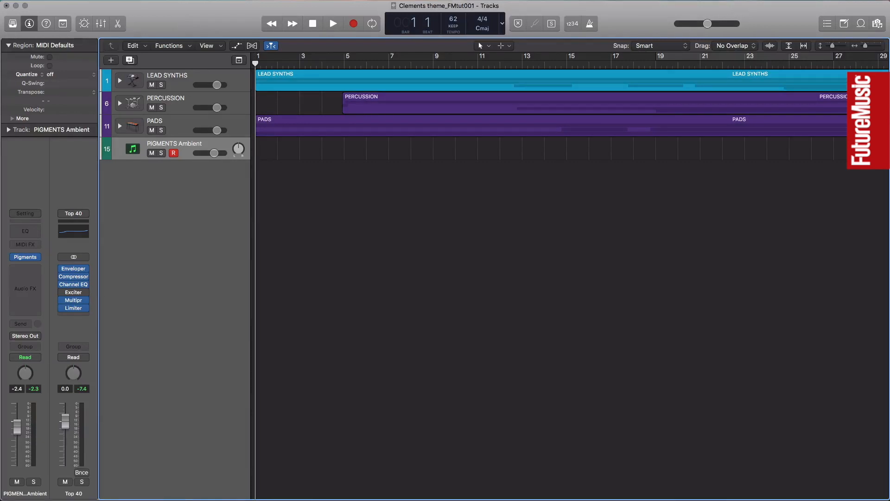
# - Record a roughly twelve-bar ambient pad region on the PIGMENTS Ambient track with count-in enabled
pyautogui.click(572, 23)
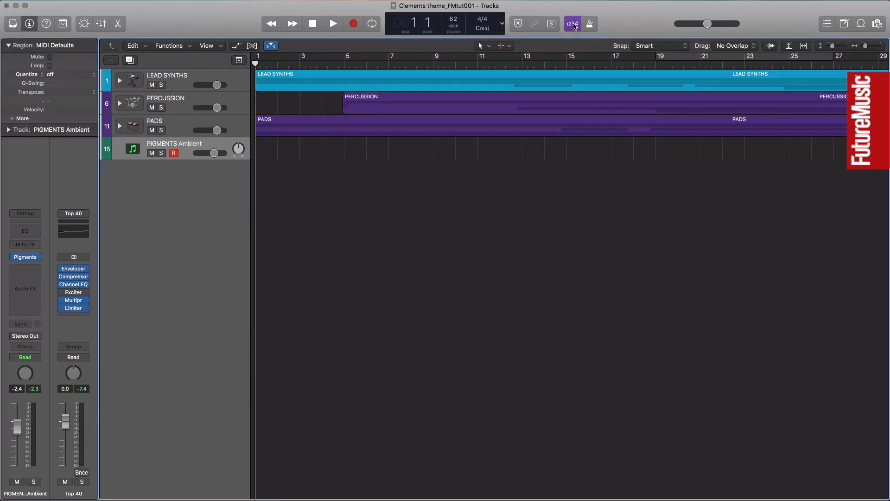
pyautogui.click(332, 23)
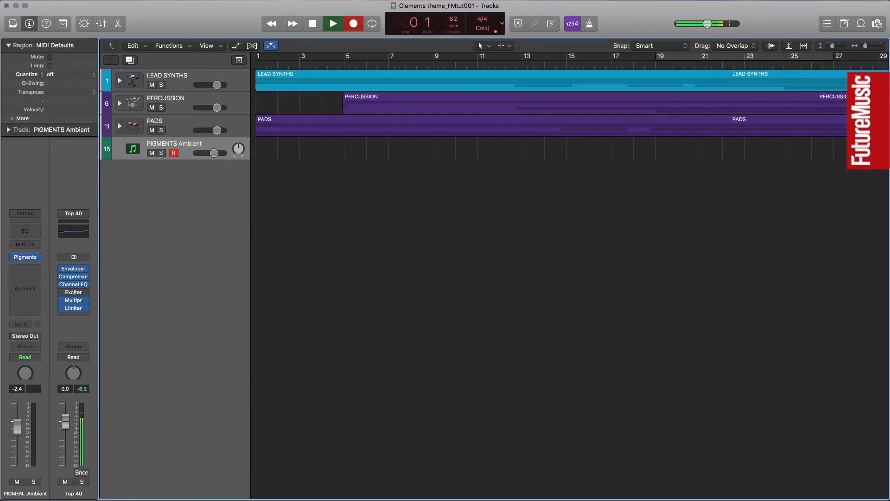
pyautogui.click(332, 23)
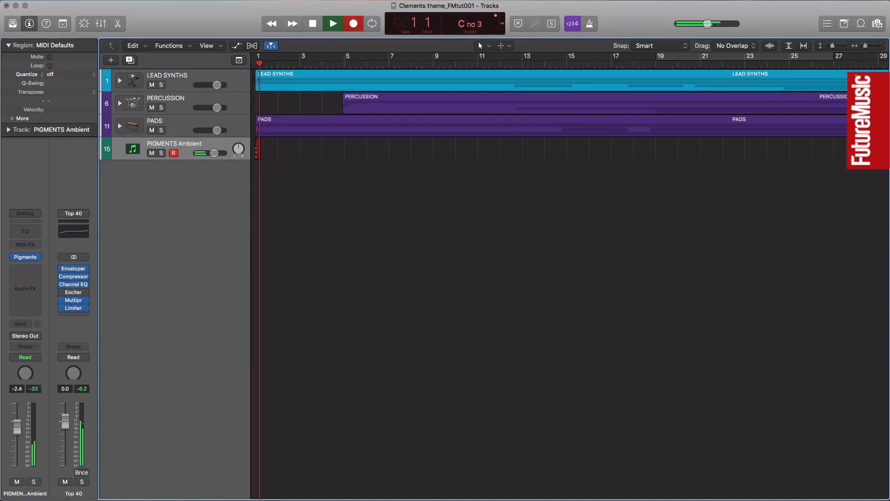
pyautogui.click(332, 23)
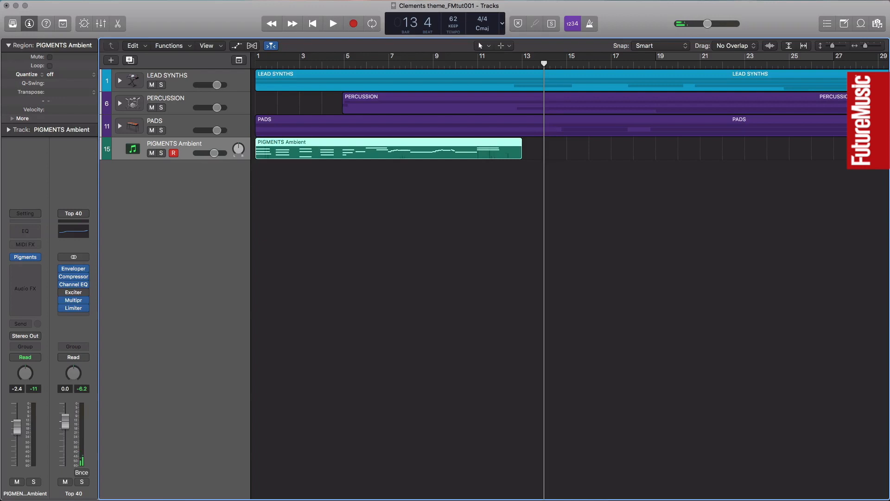
# - Return to the song start, view the region's notes and nudge the bar-4 note slightly later
pyautogui.click(312, 23)
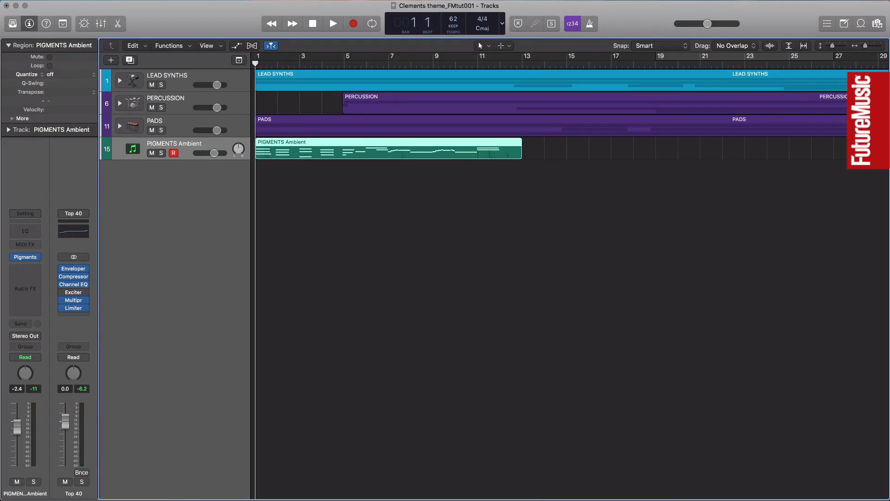
pyautogui.click(332, 23)
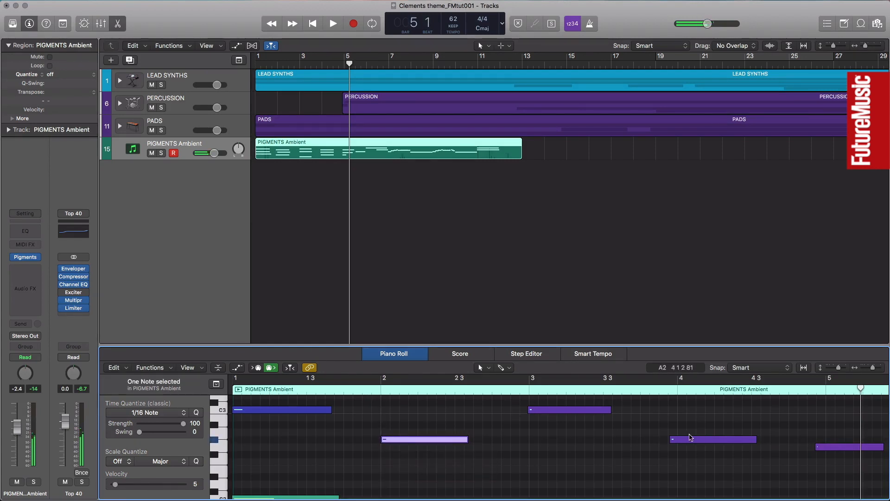
pyautogui.moveTo(714, 439); pyautogui.dragTo(721, 439)
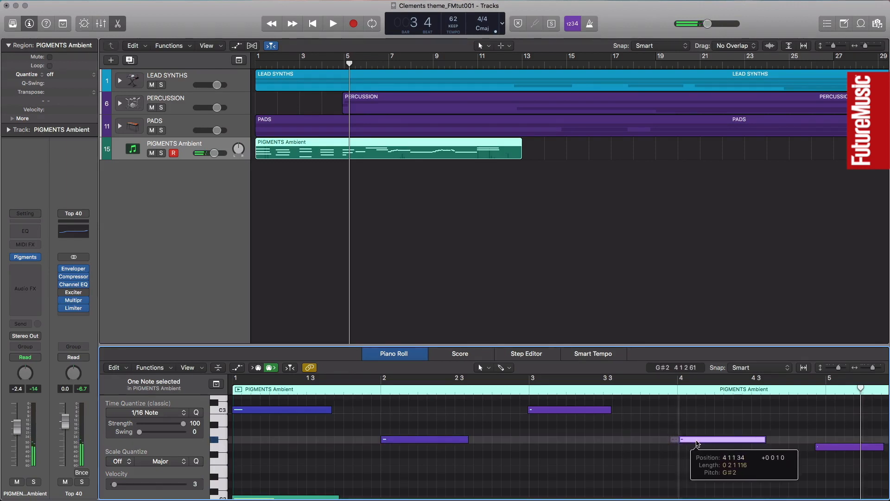